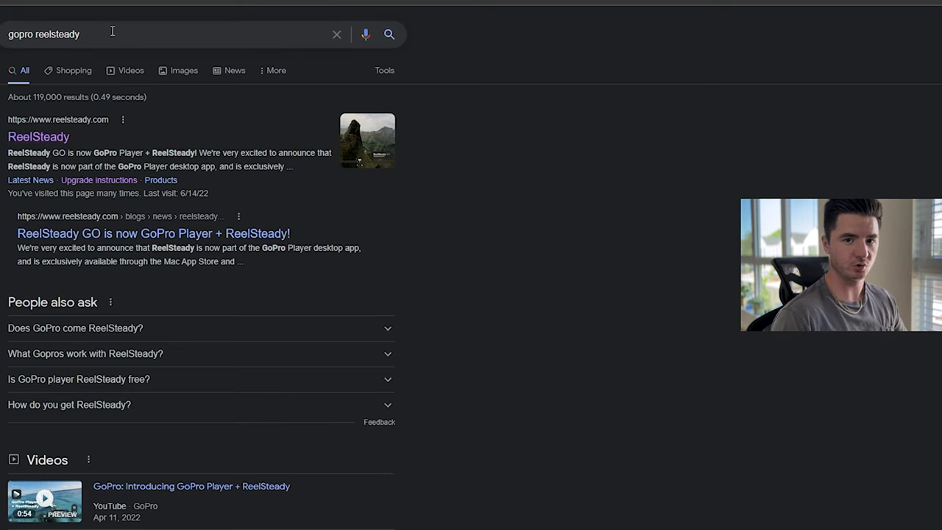
# Step: Look up 'gopro reelsteady' on Google and follow the GoPro Player + ReelSteady result
pyautogui.click(38, 137)
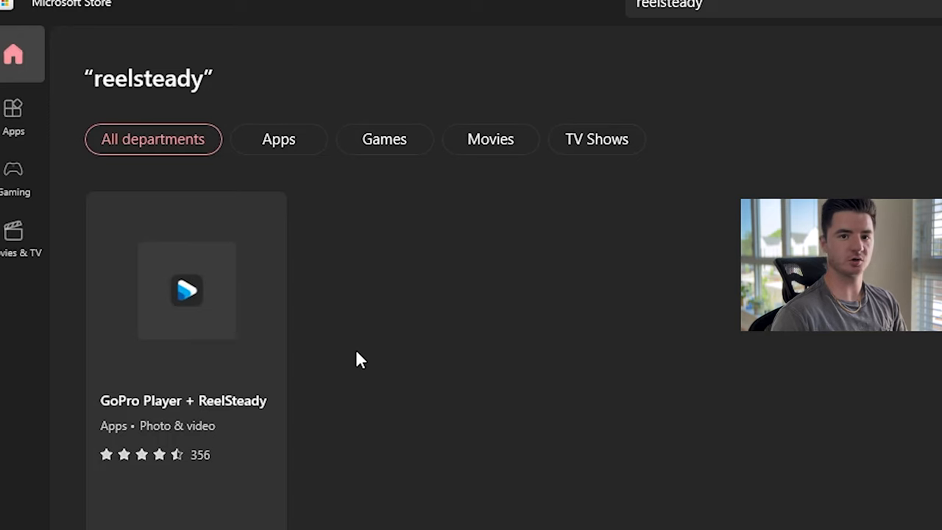
pyautogui.moveTo(209, 315)
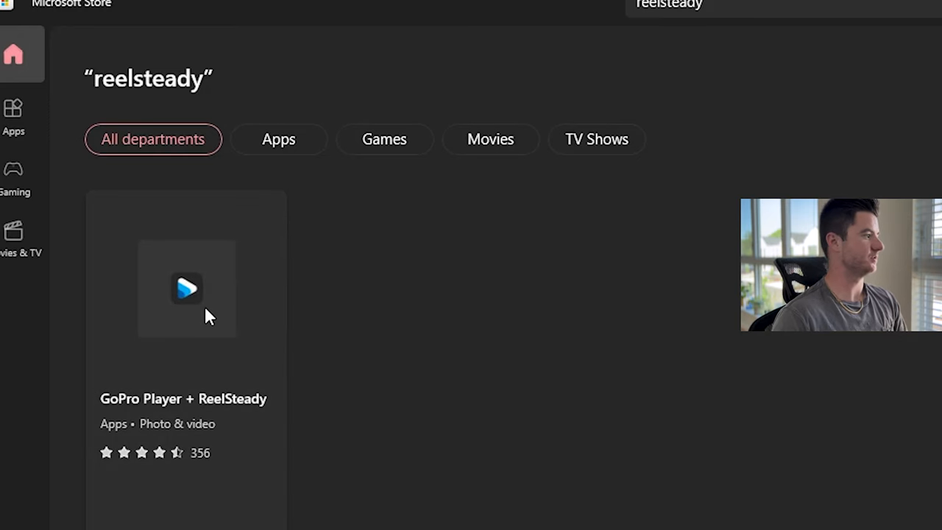
# Step: Open the GoPro Player + ReelSteady store listing and launch the installed app
pyautogui.click(186, 288)
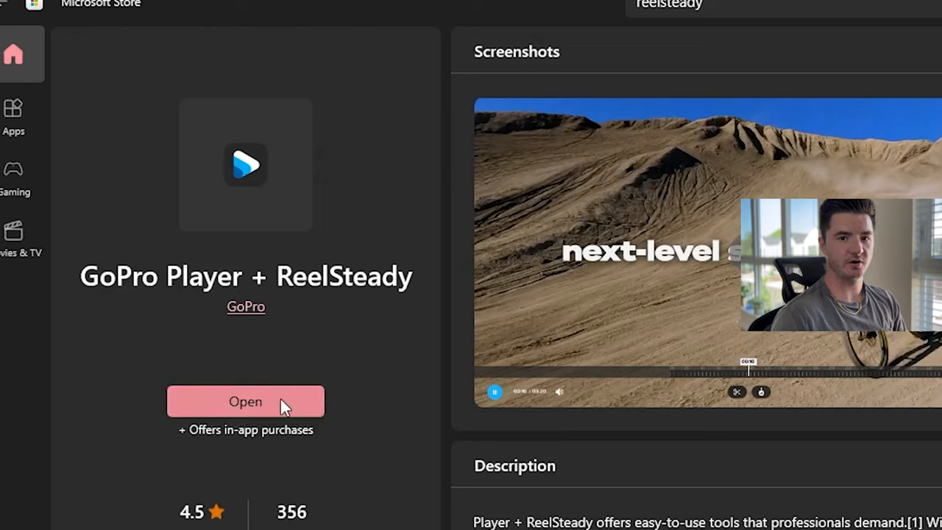
pyautogui.click(245, 401)
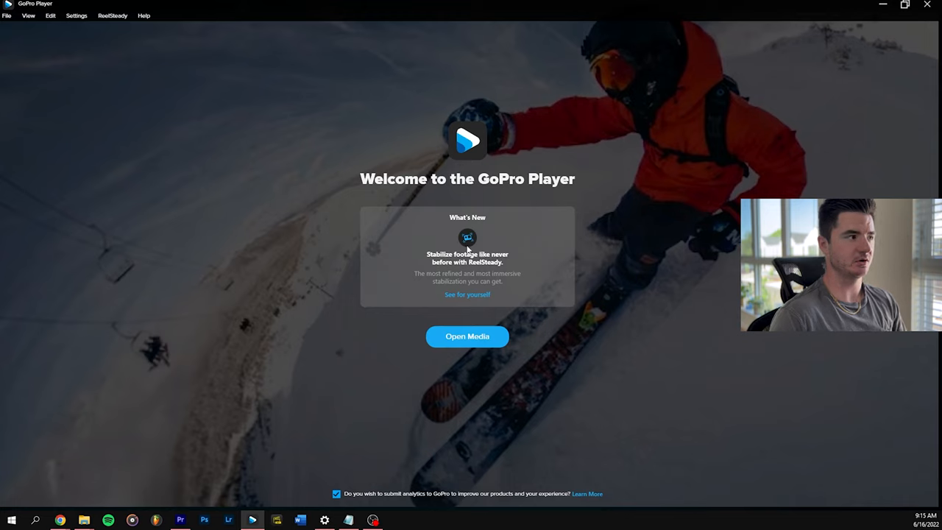
# Step: Use File > Batch Exporter to show the empty Export Queue
pyautogui.click(7, 16)
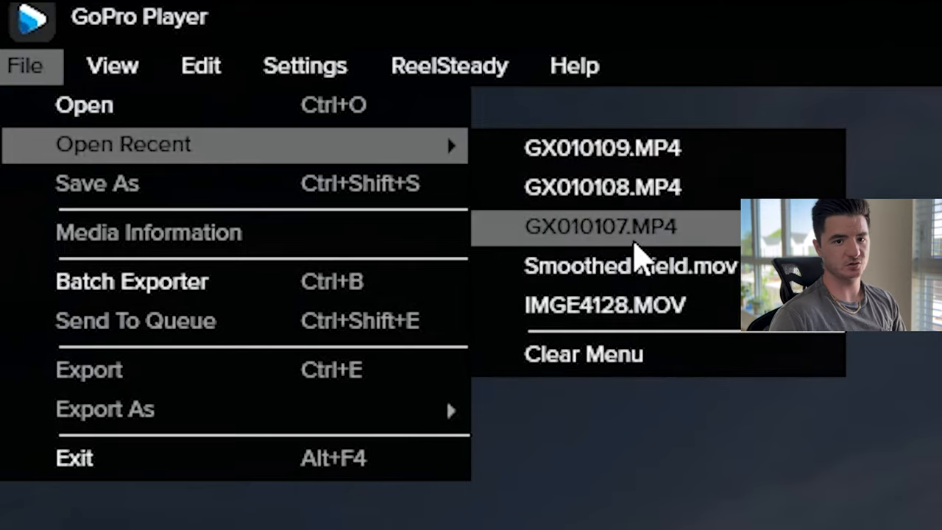
pyautogui.moveTo(224, 203)
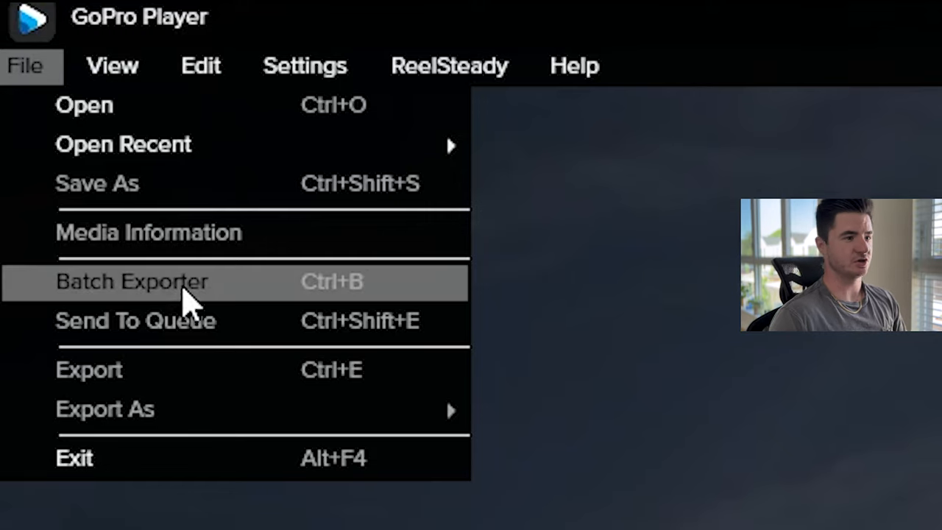
pyautogui.click(132, 281)
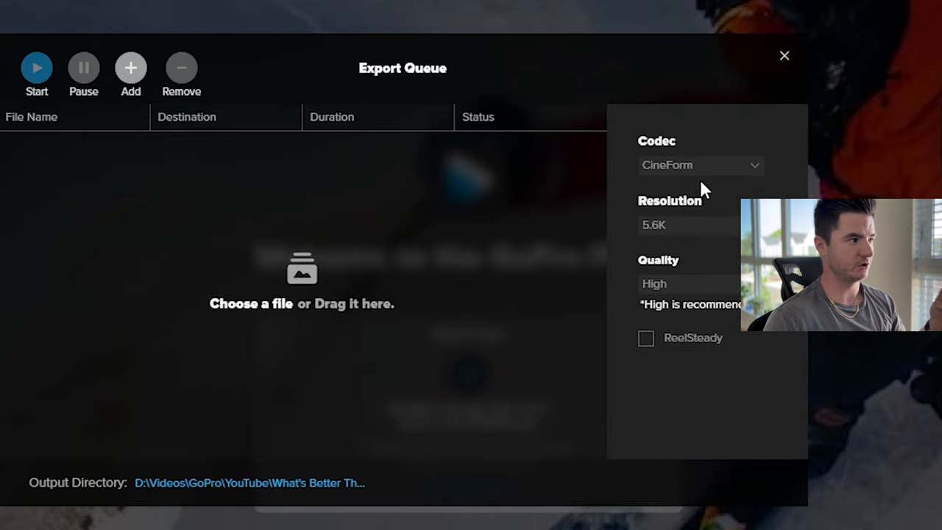
pyautogui.moveTo(662, 350)
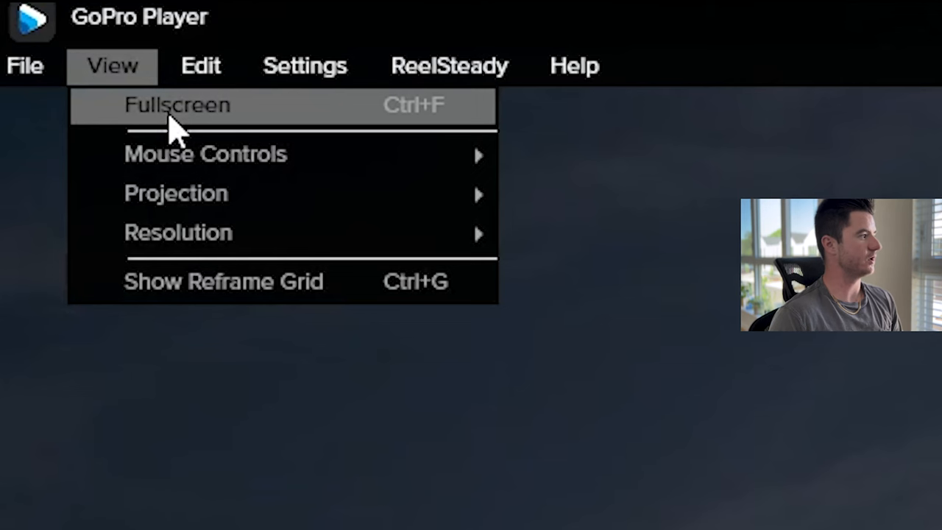
pyautogui.moveTo(272, 203)
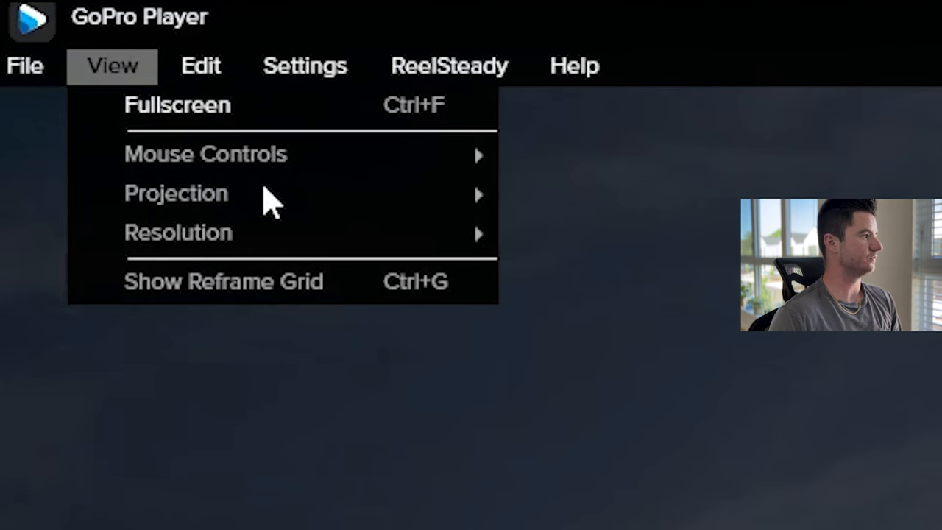
pyautogui.moveTo(350, 240)
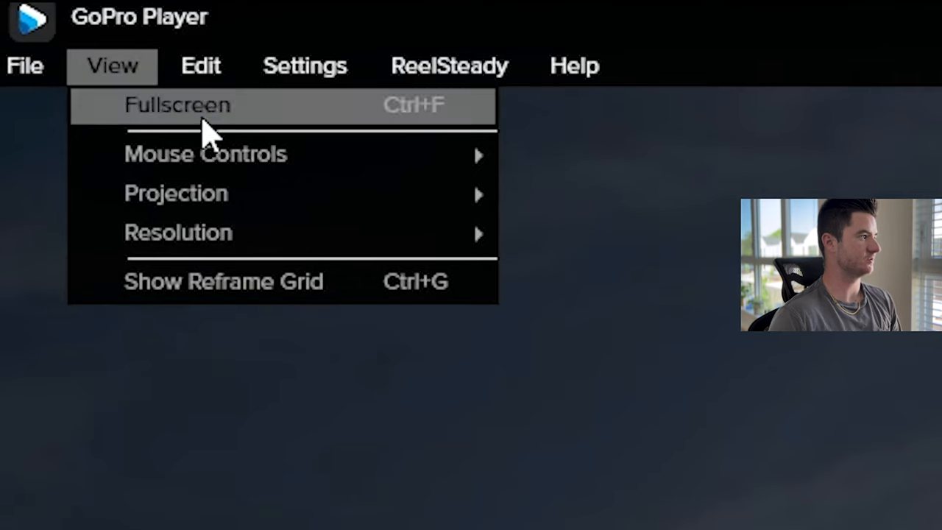
pyautogui.click(200, 66)
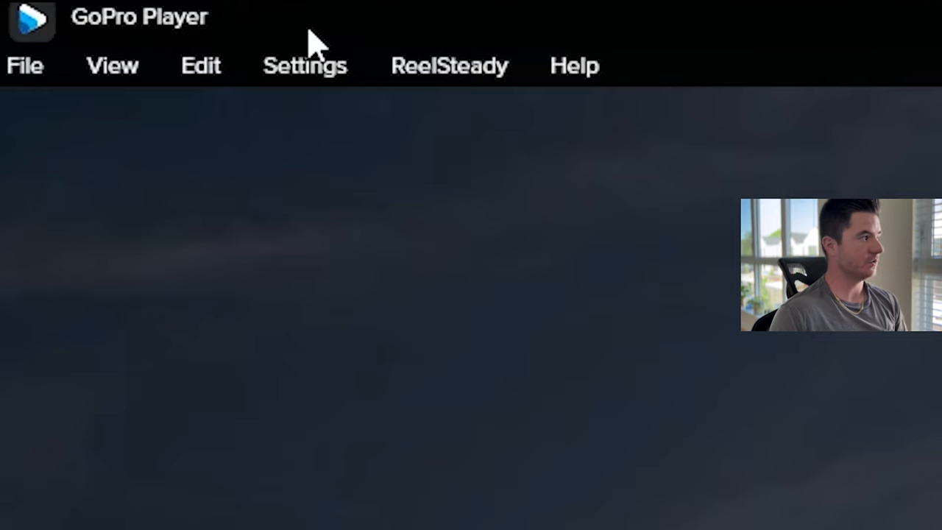
pyautogui.click(305, 65)
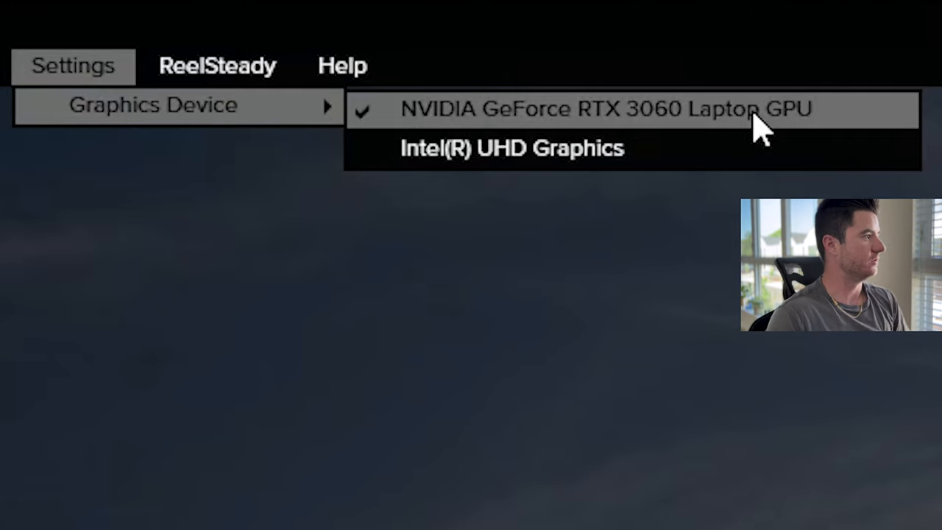
pyautogui.moveTo(707, 125)
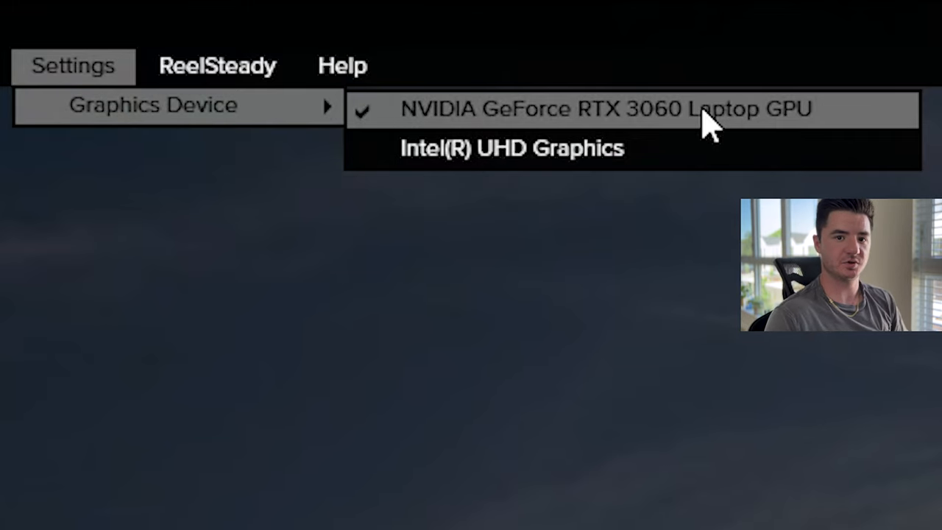
pyautogui.click(216, 65)
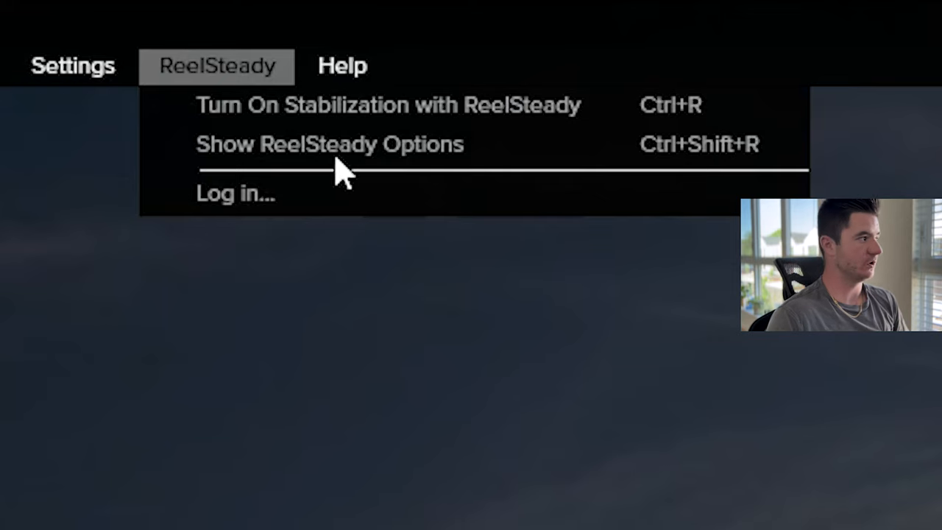
pyautogui.click(341, 65)
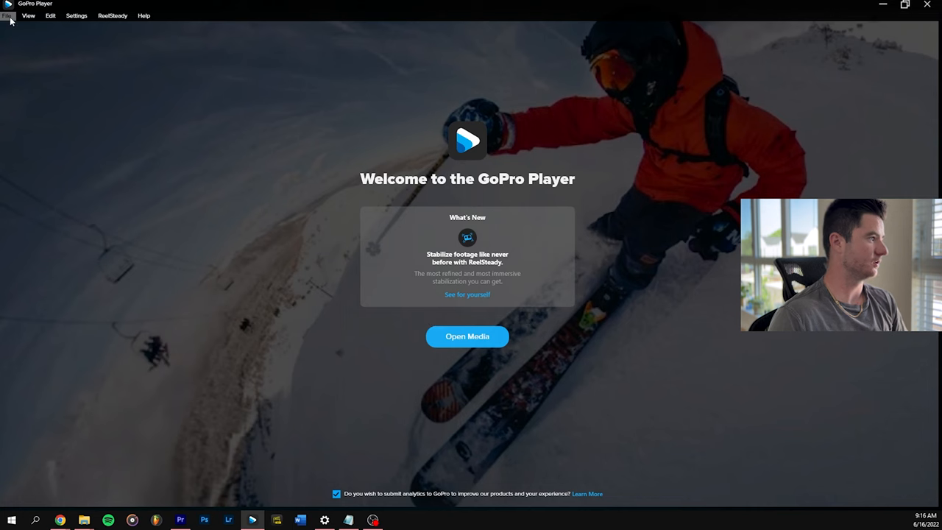
# Step: Load GX010100.MP4 from recent files, mute its volume and play the railway footage
pyautogui.click(468, 337)
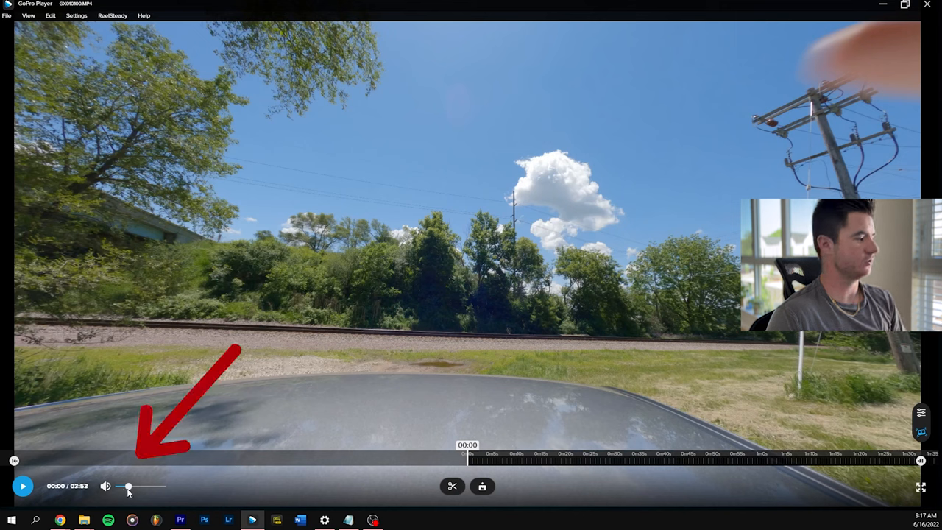
pyautogui.moveTo(128, 486); pyautogui.dragTo(142, 486)
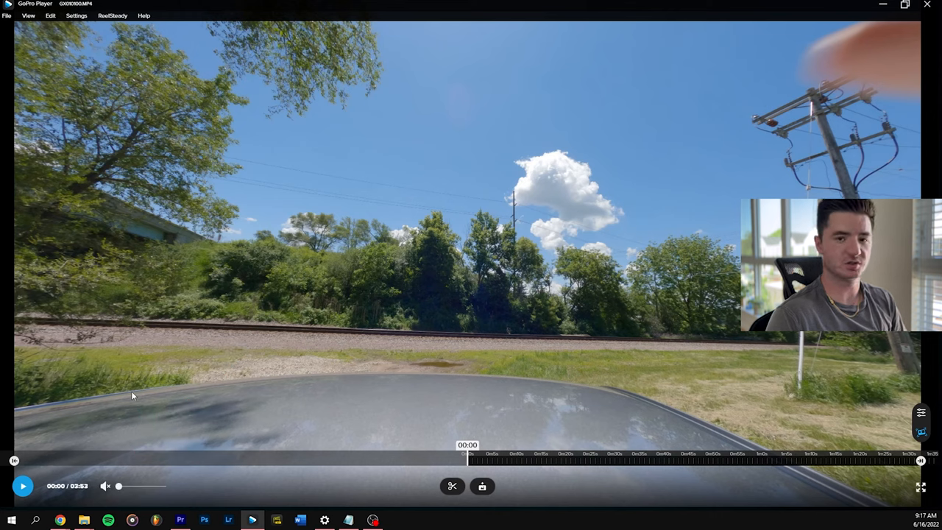
pyautogui.click(50, 15)
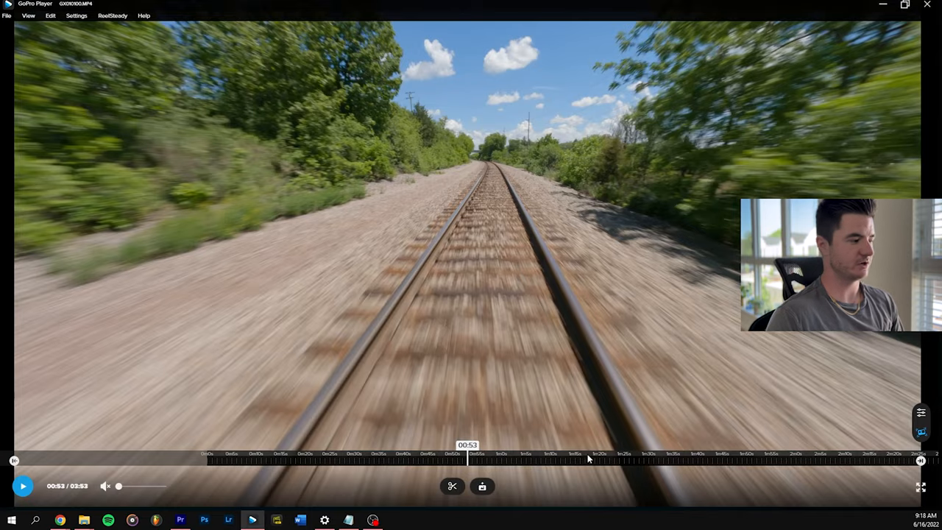
# Step: Pause near the one-minute mark and confirm a 20-second trim around it
pyautogui.click(23, 486)
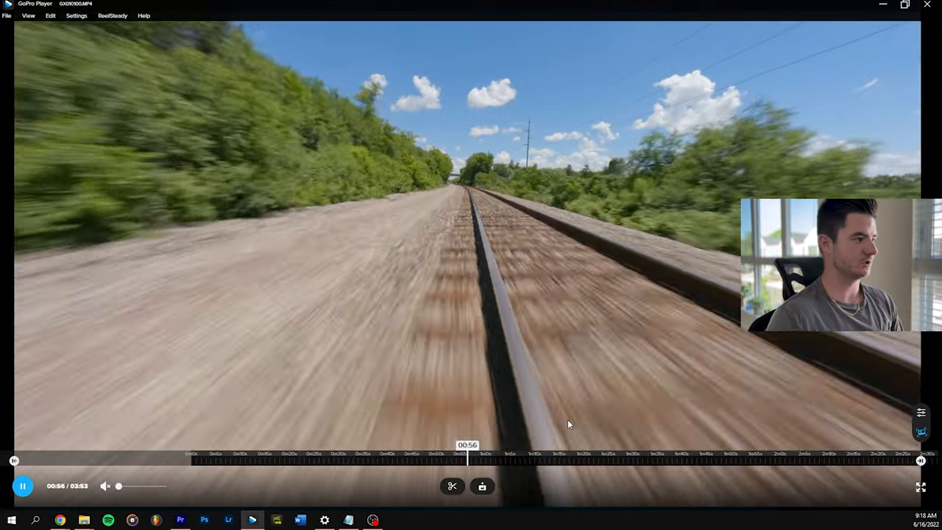
pyautogui.click(22, 486)
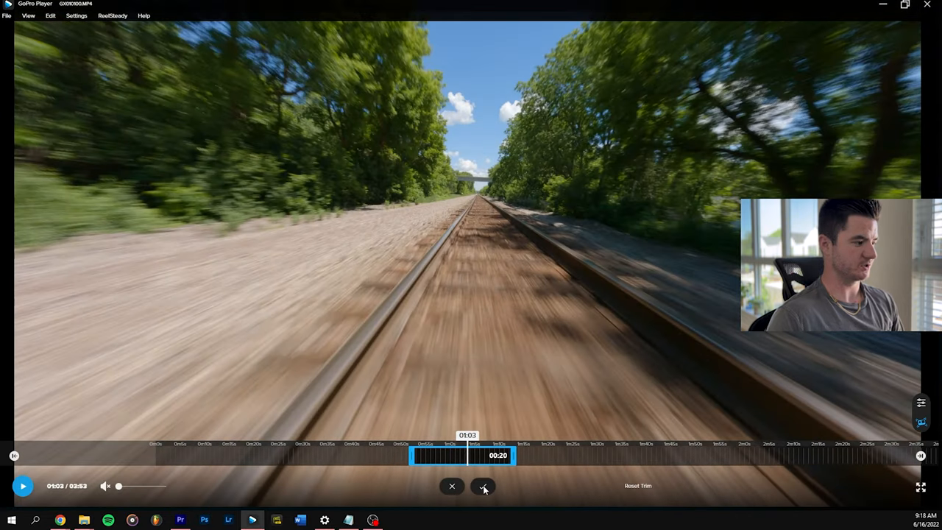
pyautogui.click(485, 486)
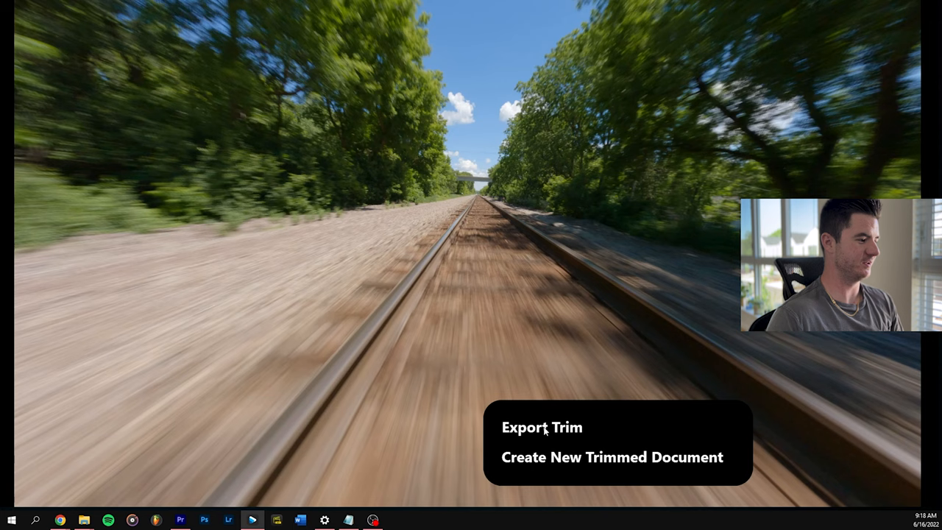
pyautogui.moveTo(557, 452)
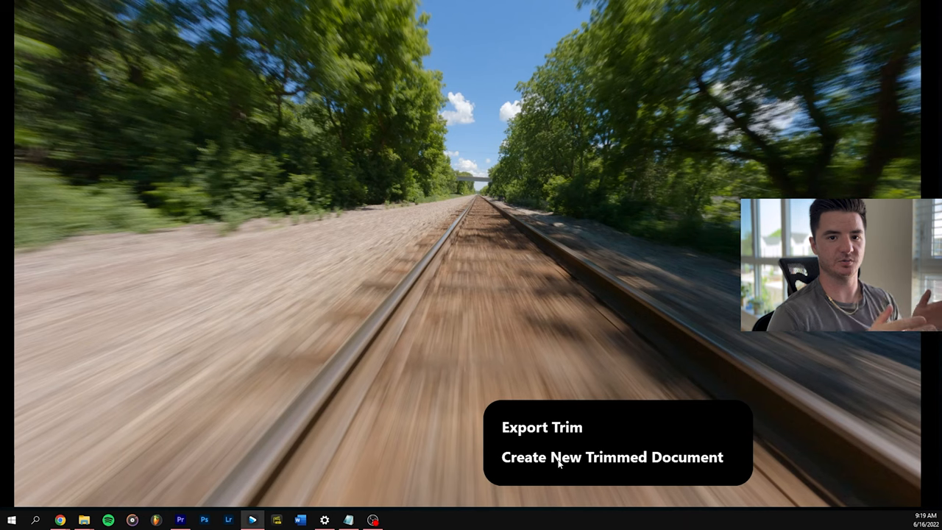
pyautogui.moveTo(558, 428)
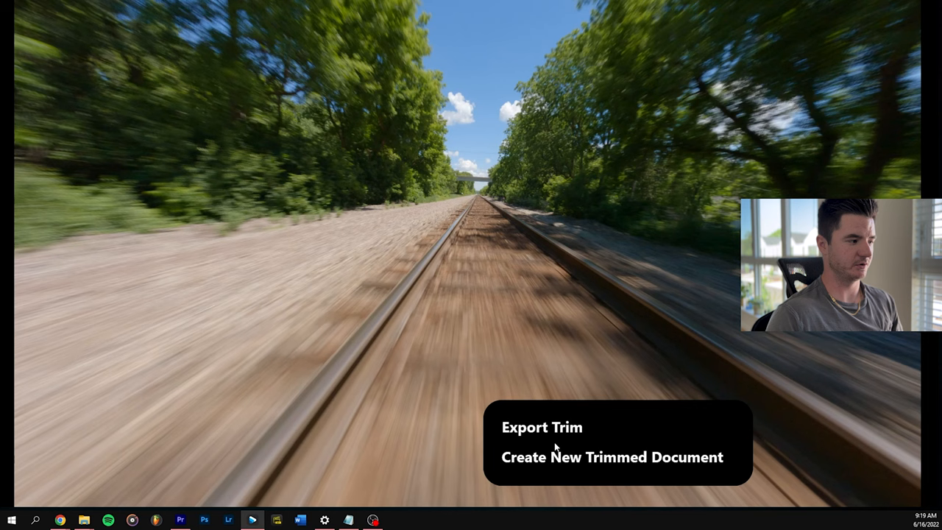
# Step: Choose Export Trim to export just the 20-second section
pyautogui.click(542, 427)
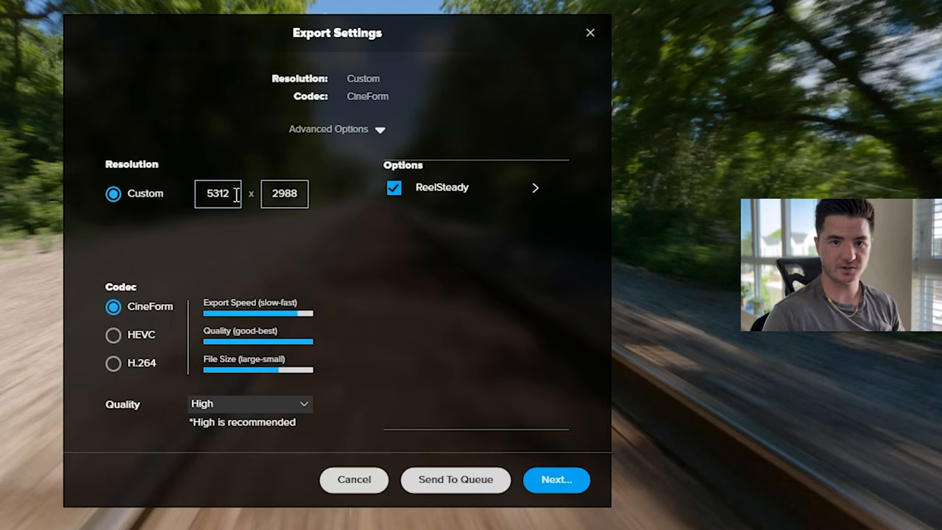
pyautogui.moveTo(243, 217)
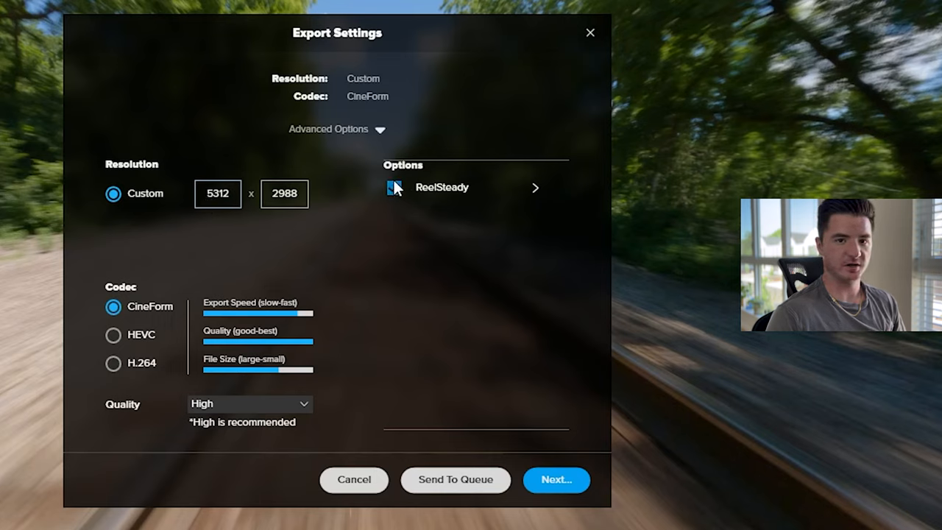
# Step: Enable ReelSteady, try H.264 and HEVC, then settle on CineForm at High quality
pyautogui.click(394, 187)
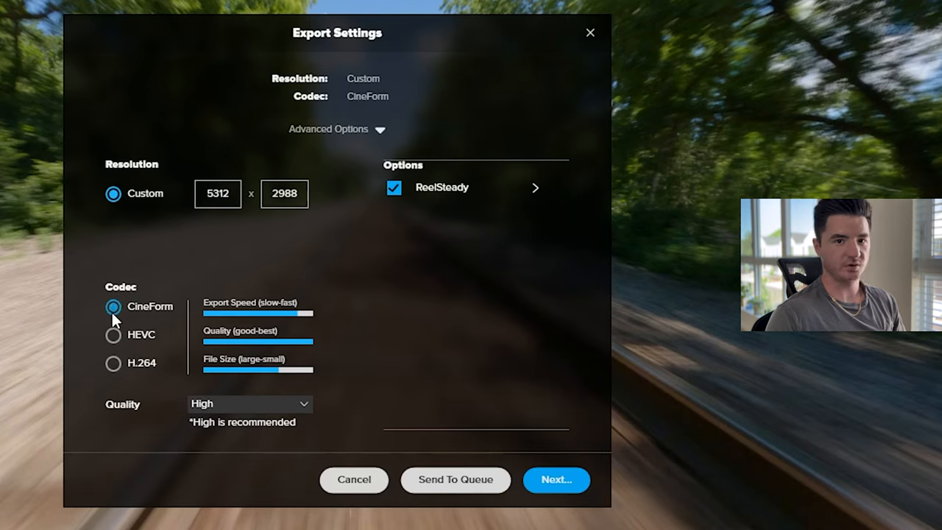
pyautogui.click(113, 362)
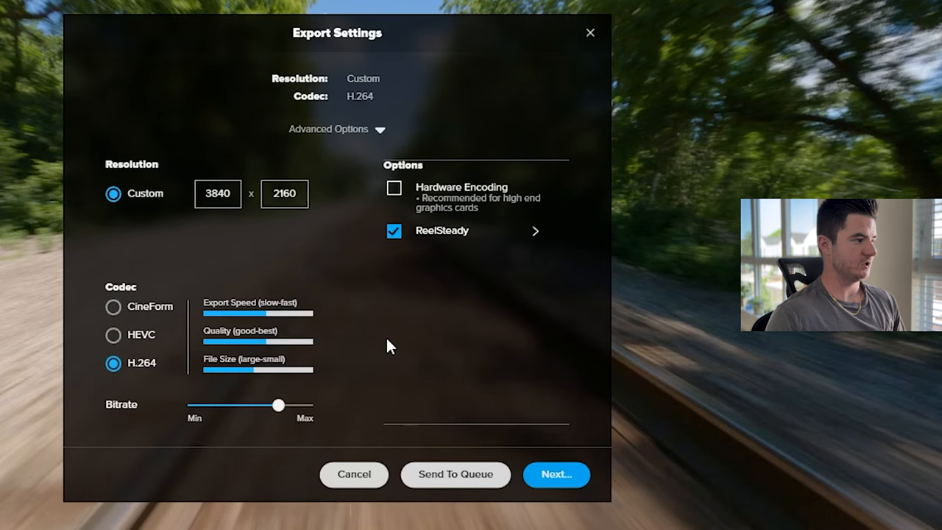
pyautogui.moveTo(368, 382)
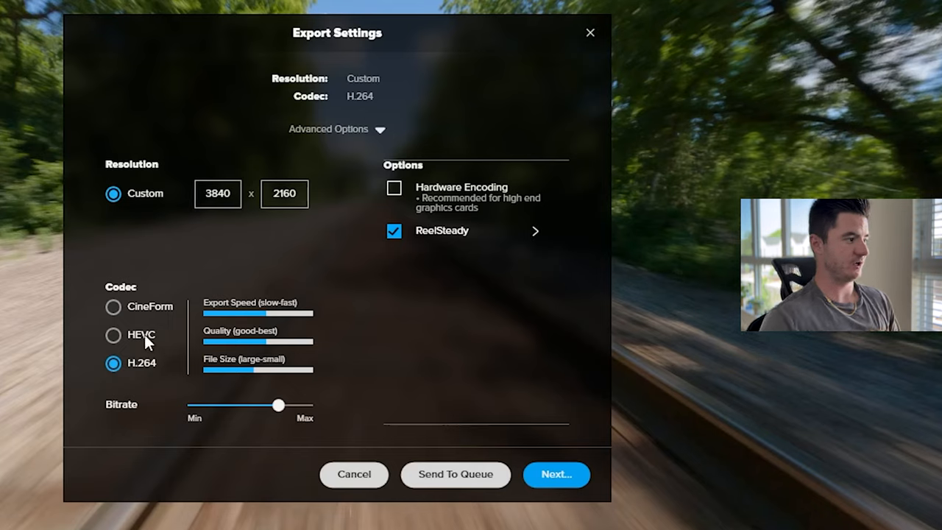
pyautogui.click(113, 335)
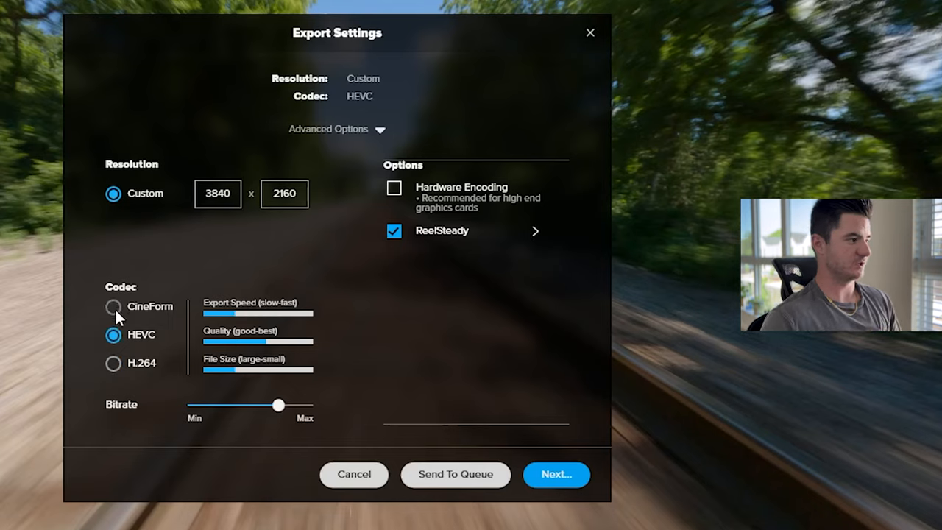
pyautogui.click(113, 306)
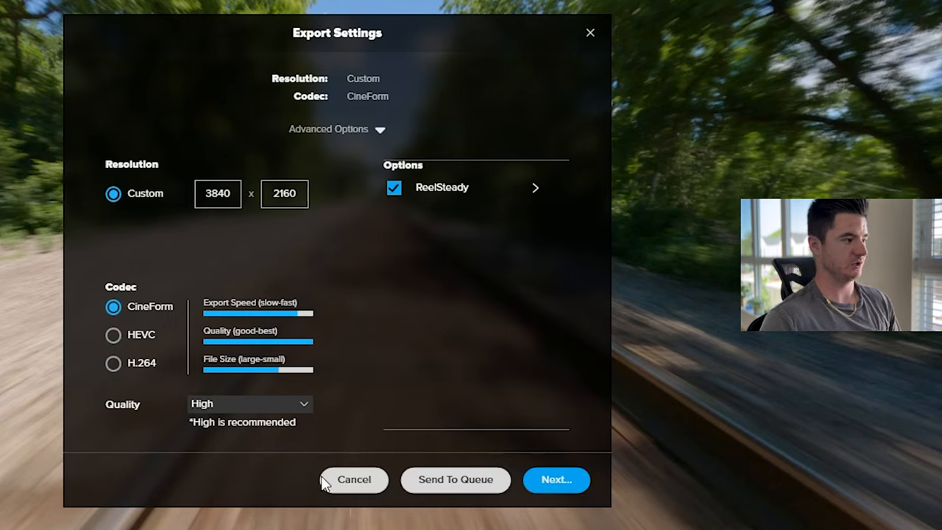
pyautogui.click(249, 403)
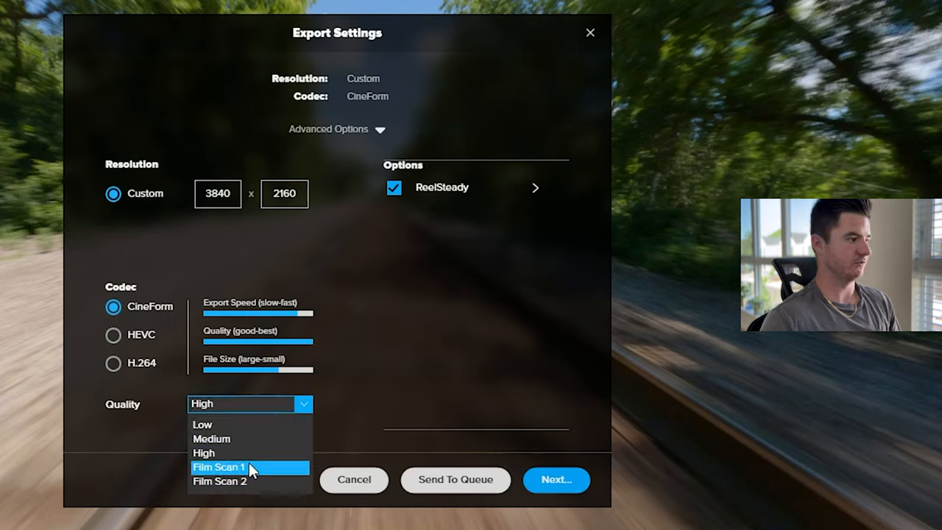
pyautogui.click(204, 453)
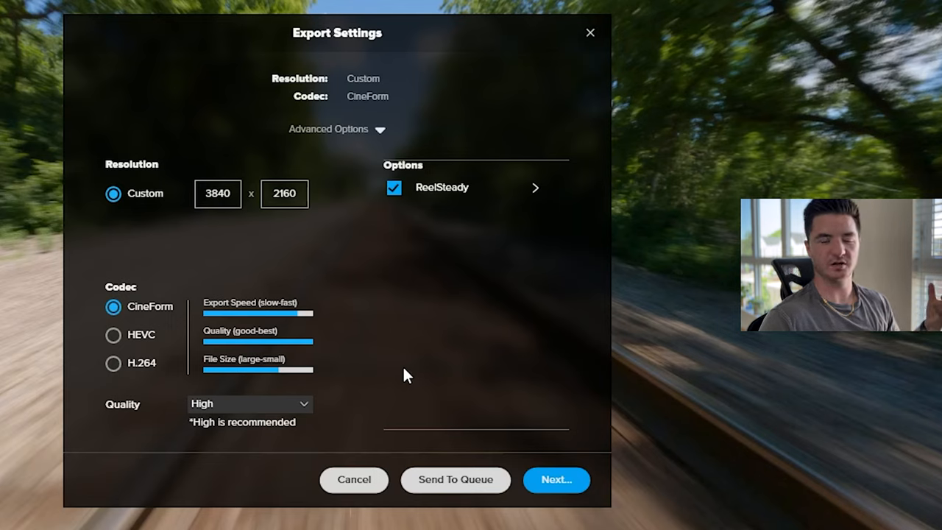
pyautogui.moveTo(206, 368)
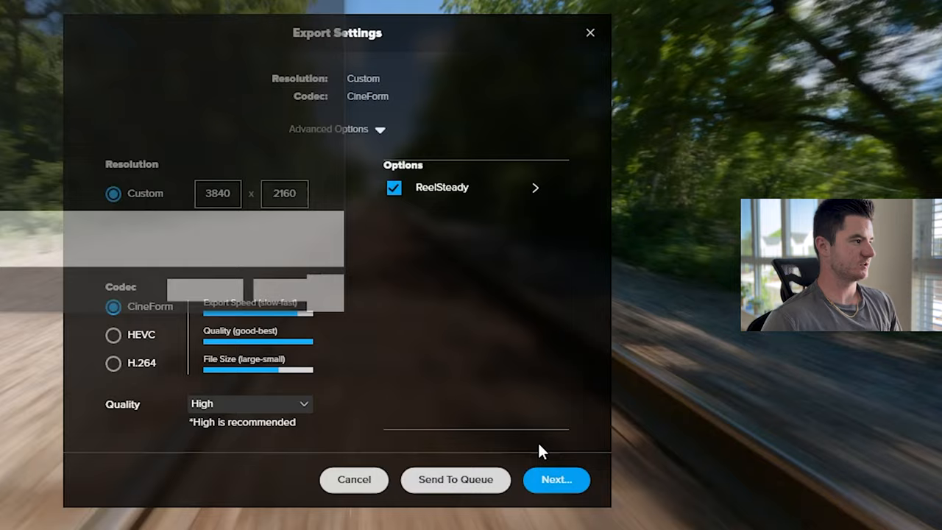
# Step: Cancel the Save As dialog and send the 20-second trim to the export queue
pyautogui.click(557, 479)
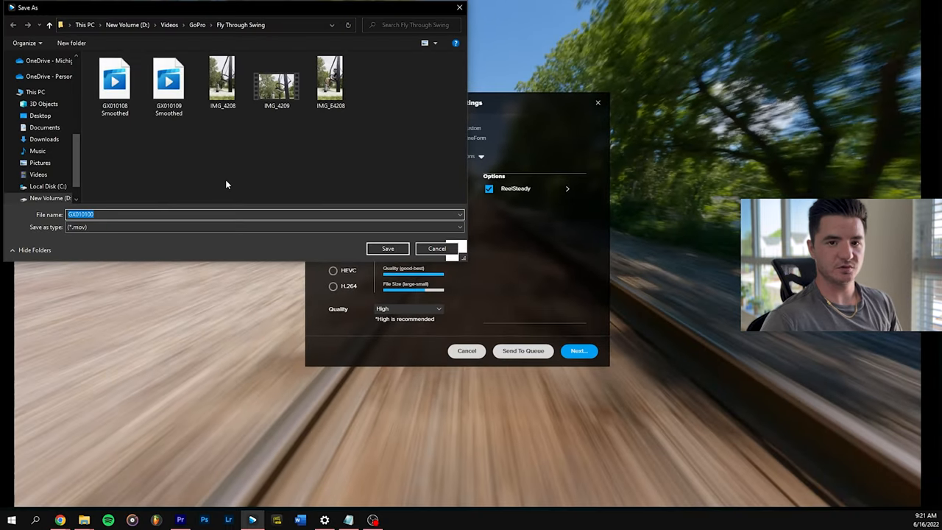
pyautogui.click(437, 248)
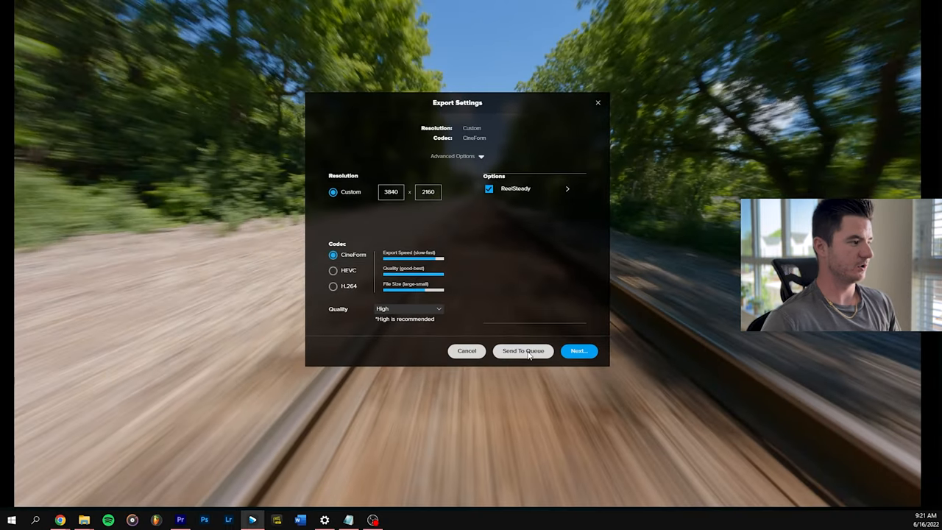
pyautogui.click(523, 351)
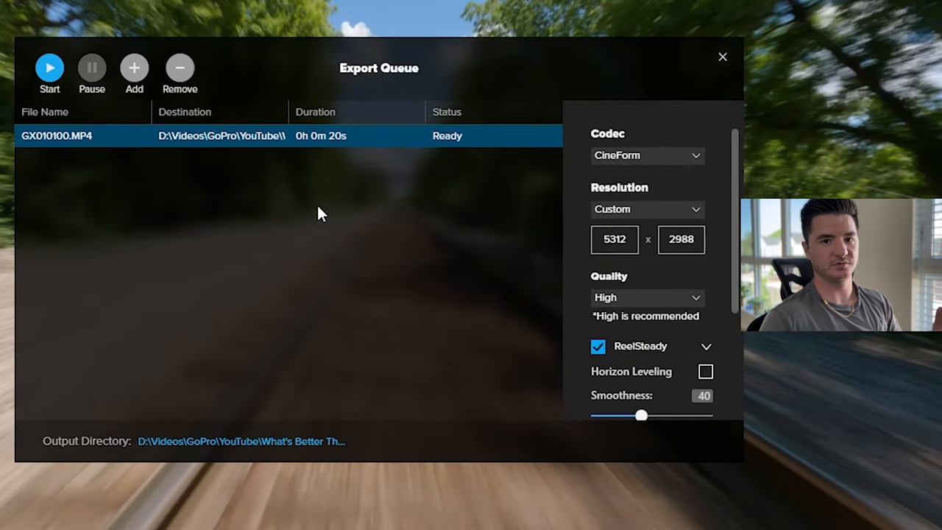
# Step: Scroll to the queued clip's ReelSteady settings and adjust Smoothness to 30
pyautogui.scroll(-3)
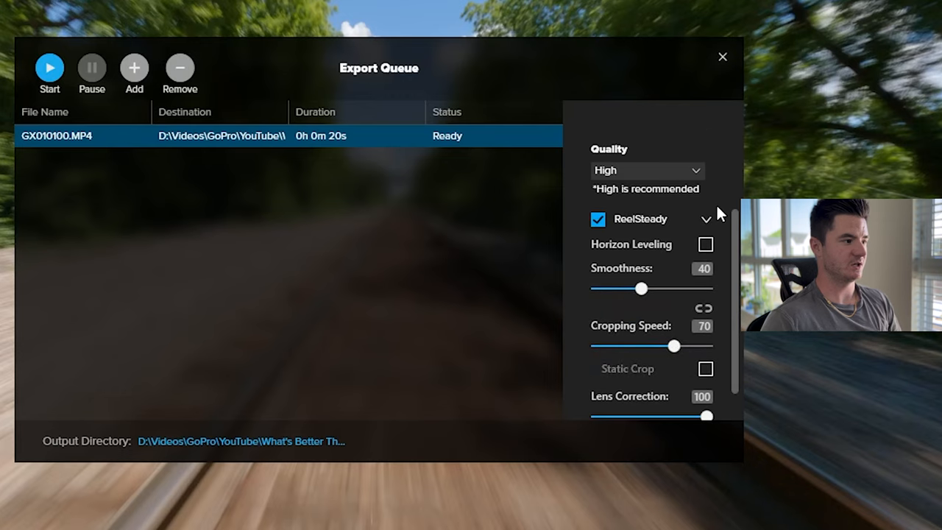
pyautogui.scroll(-3)
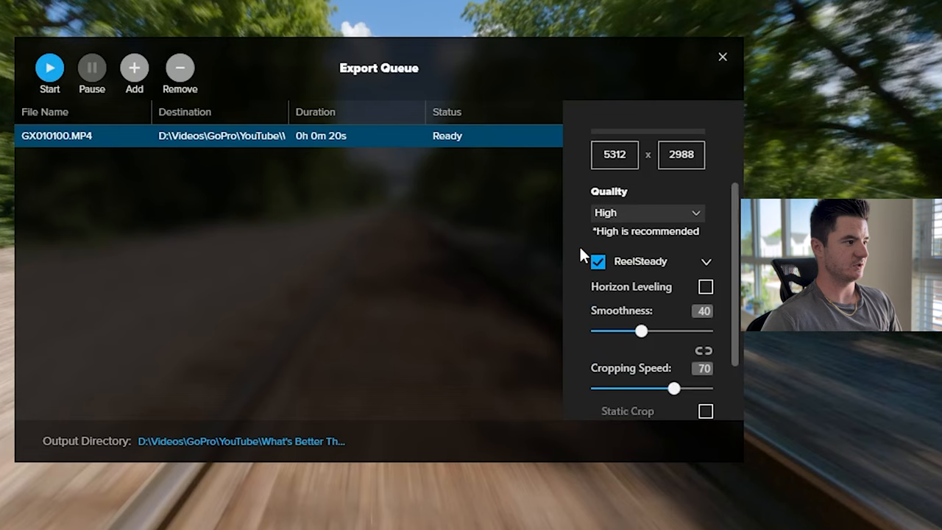
pyautogui.scroll(-3)
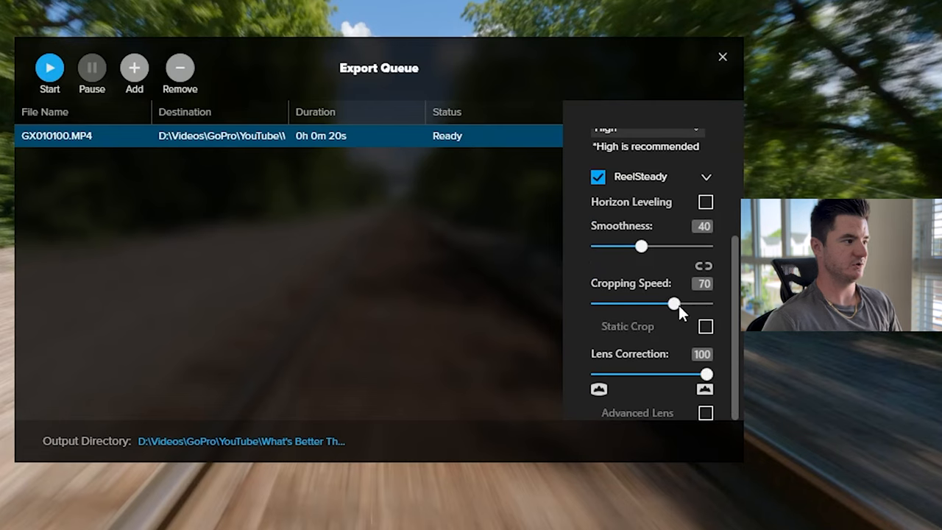
pyautogui.moveTo(671, 303); pyautogui.dragTo(650, 303)
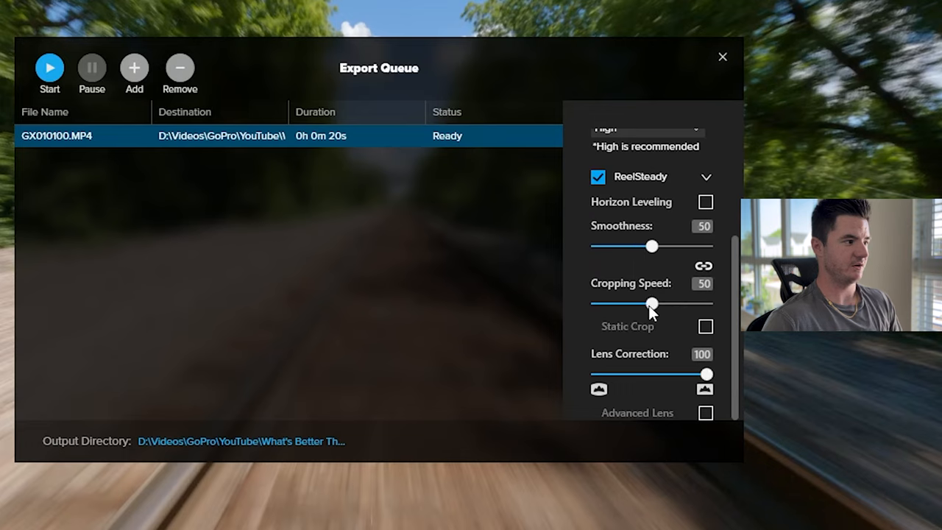
pyautogui.moveTo(652, 303); pyautogui.dragTo(651, 303)
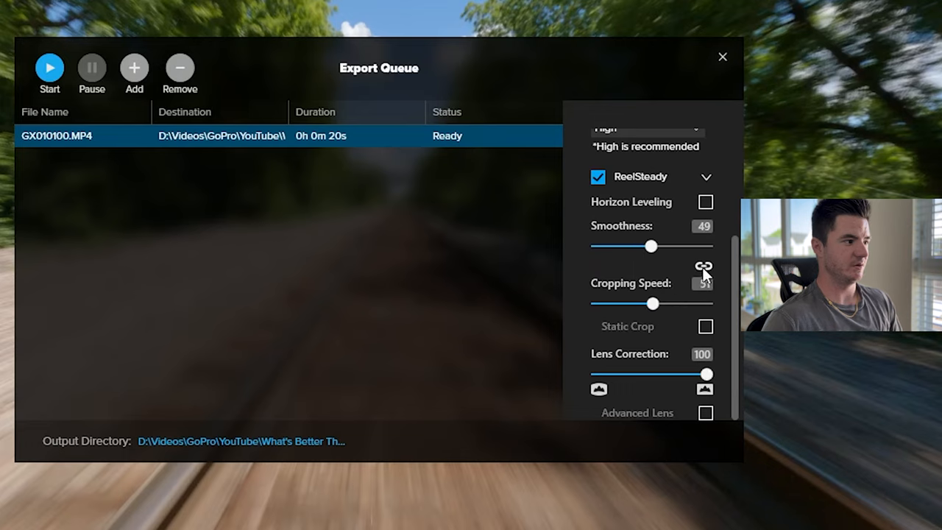
pyautogui.moveTo(651, 247); pyautogui.dragTo(644, 247)
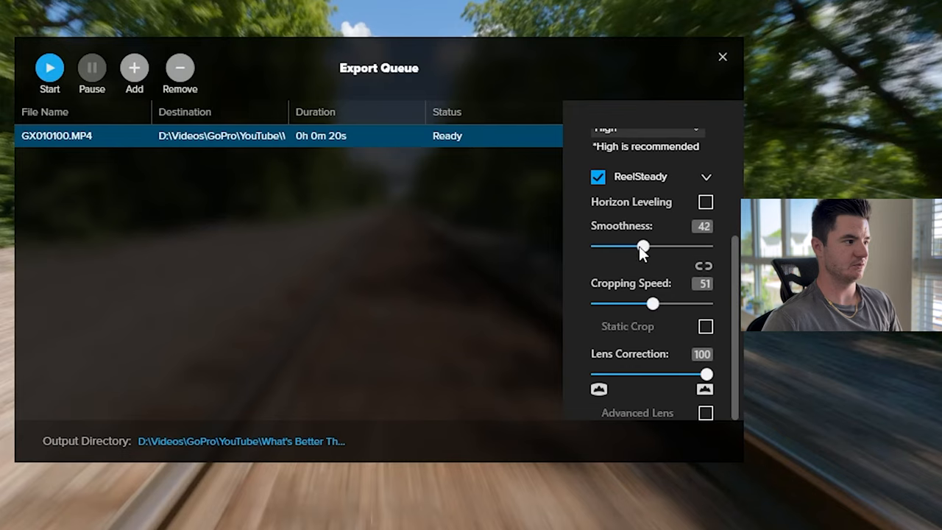
pyautogui.moveTo(643, 247); pyautogui.dragTo(626, 248)
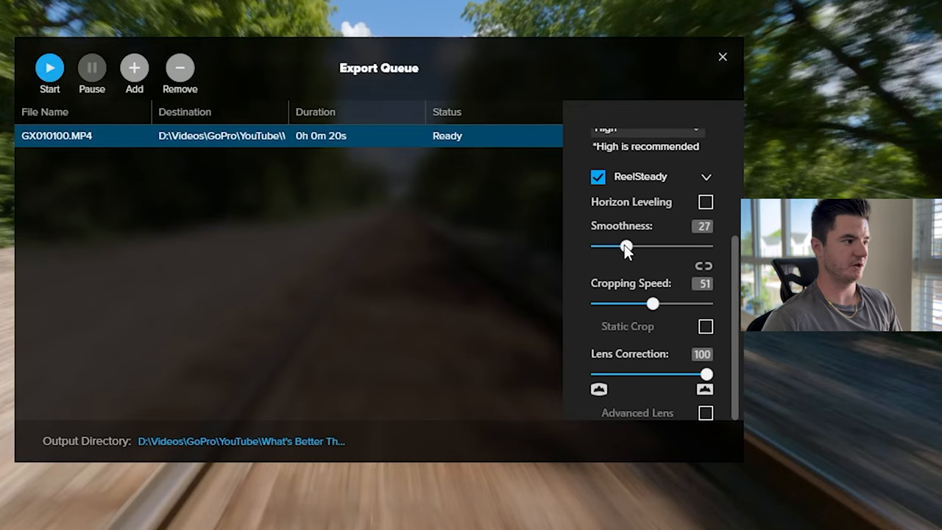
pyautogui.moveTo(625, 303); pyautogui.dragTo(665, 303)
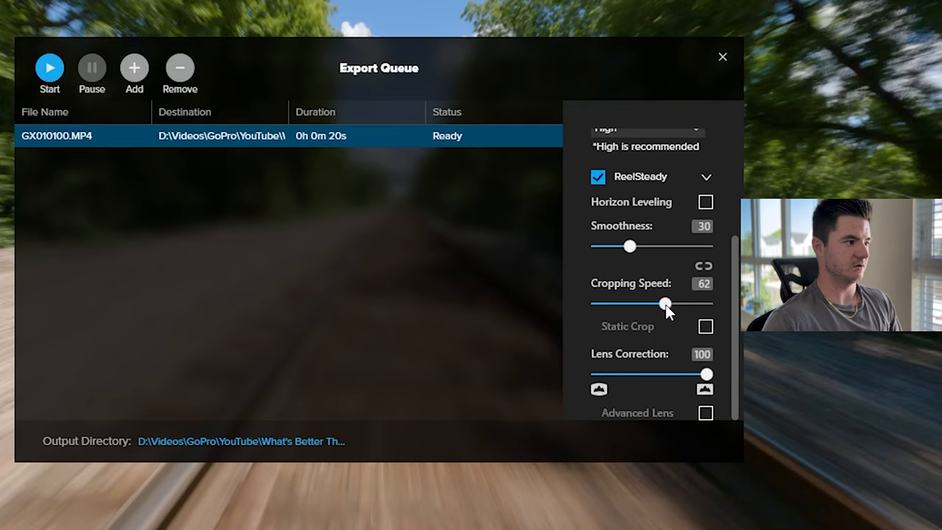
# Step: Set Cropping Speed to 70 and return Lens Correction to 100 after trying 60
pyautogui.moveTo(665, 303); pyautogui.dragTo(674, 304)
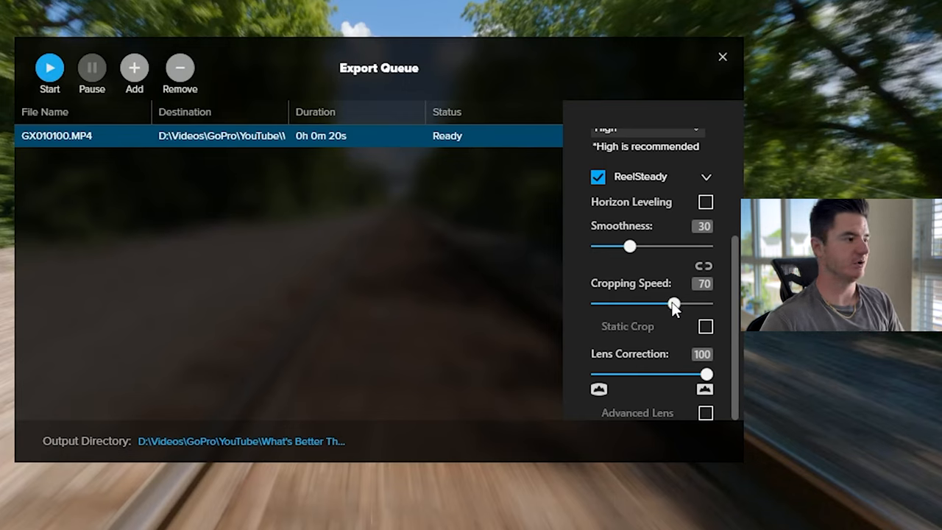
pyautogui.moveTo(673, 304); pyautogui.dragTo(618, 304)
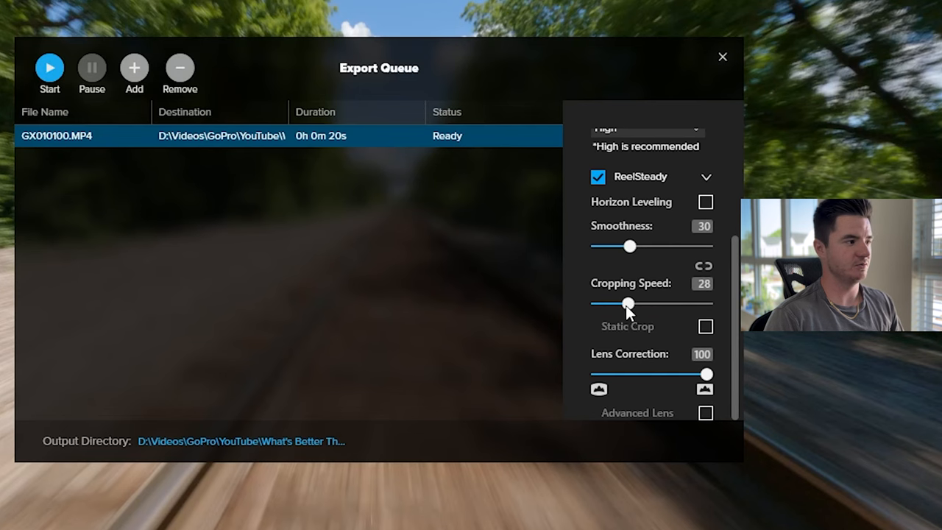
pyautogui.moveTo(627, 303); pyautogui.dragTo(674, 303)
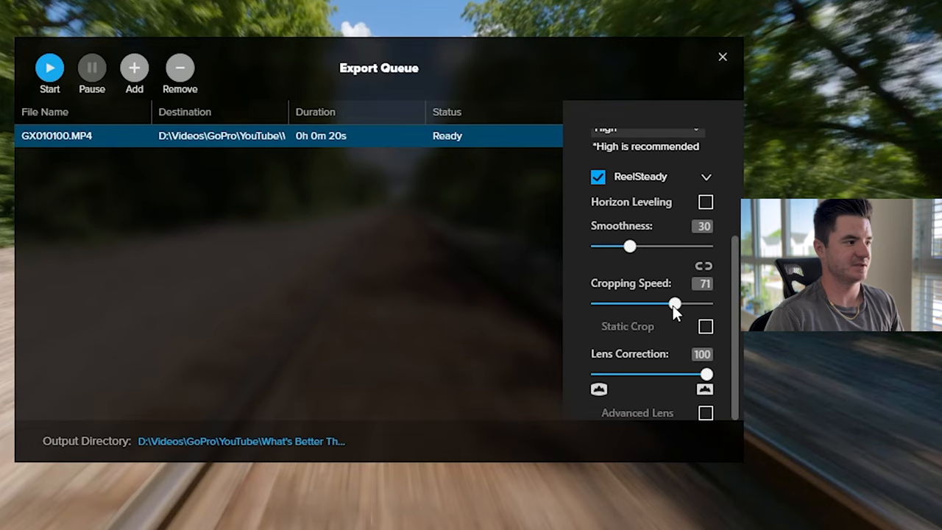
pyautogui.moveTo(675, 303); pyautogui.dragTo(673, 303)
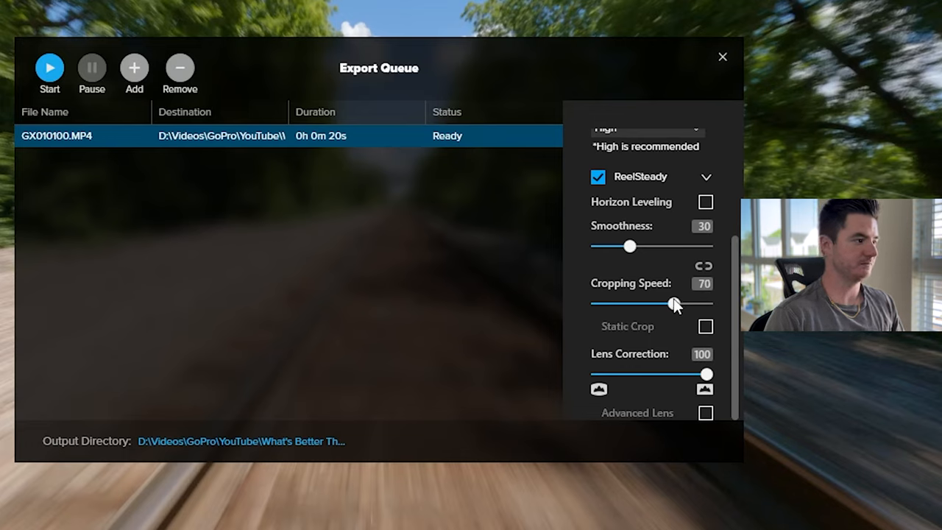
pyautogui.moveTo(707, 374); pyautogui.dragTo(663, 374)
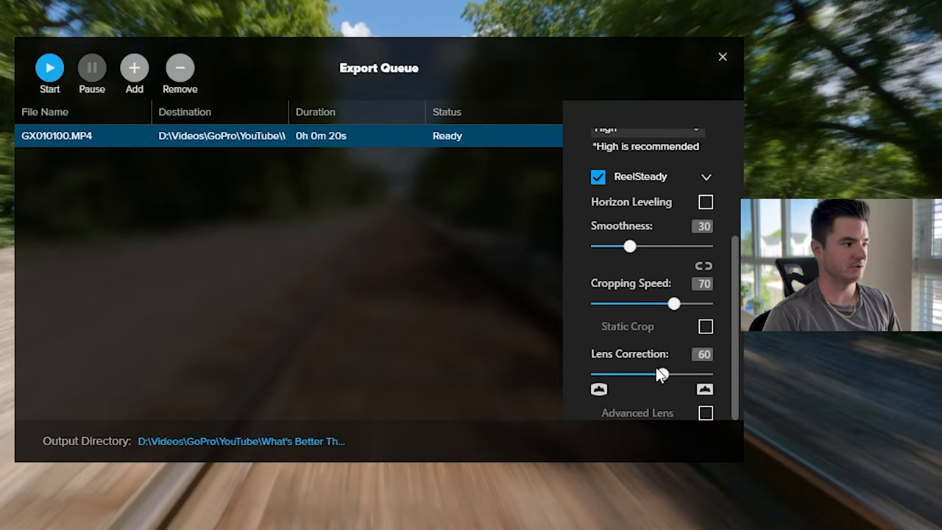
pyautogui.moveTo(661, 374); pyautogui.dragTo(706, 374)
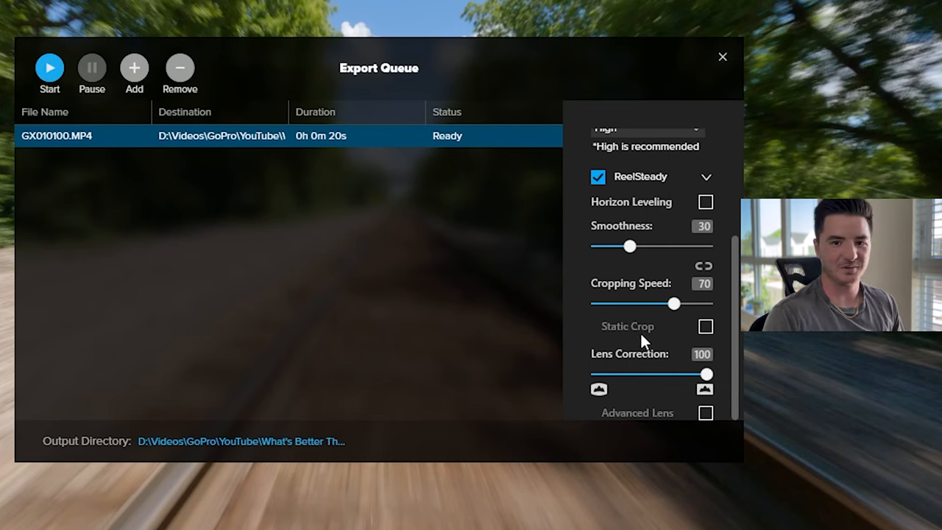
pyautogui.moveTo(584, 358)
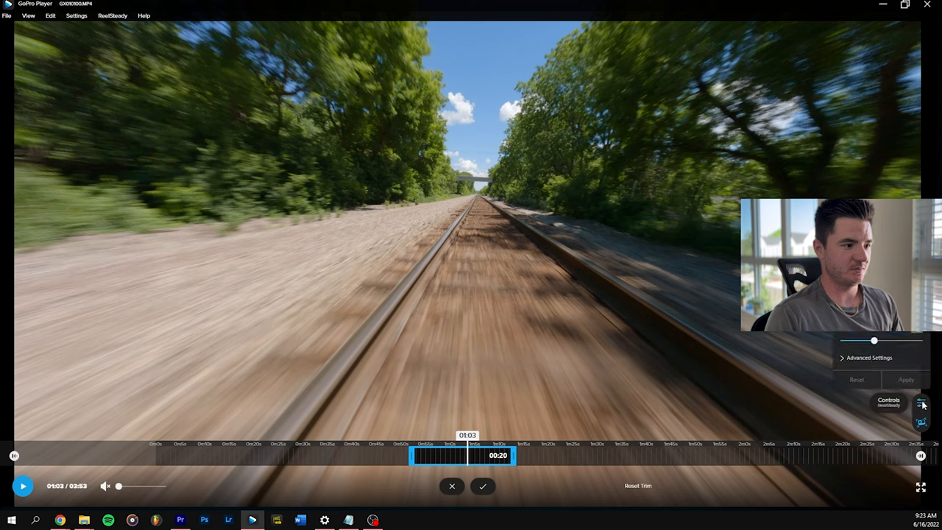
# Step: Enable ReelSteady preview, apply Smoothness 60, and dismiss the sync-points notice
pyautogui.click(922, 405)
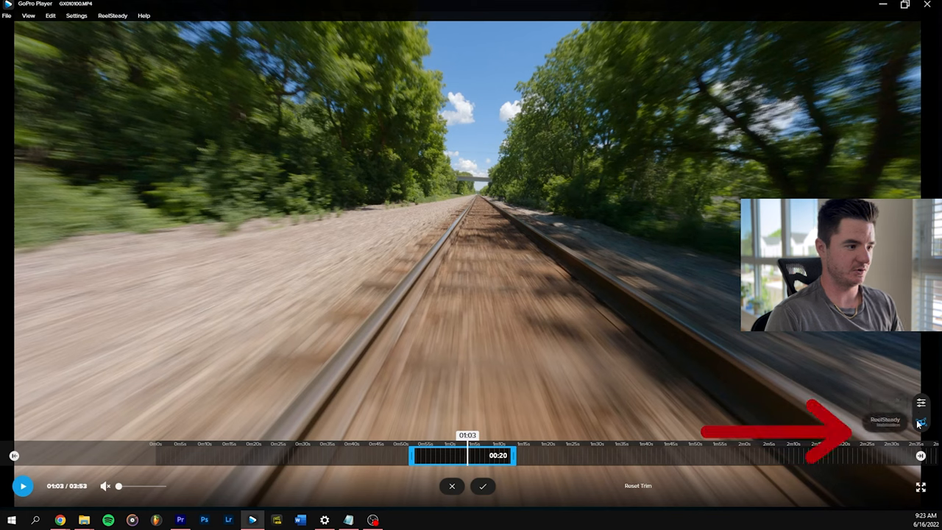
pyautogui.click(920, 403)
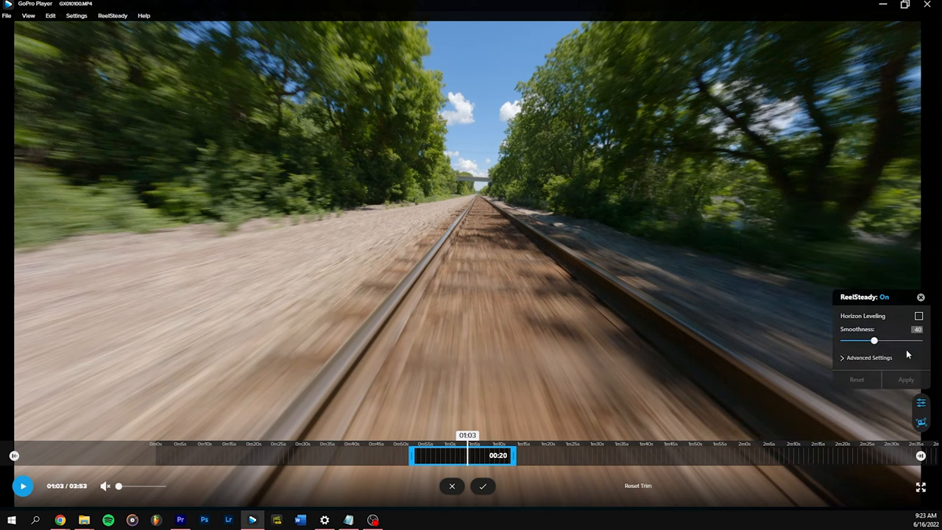
pyautogui.moveTo(874, 341); pyautogui.dragTo(871, 341)
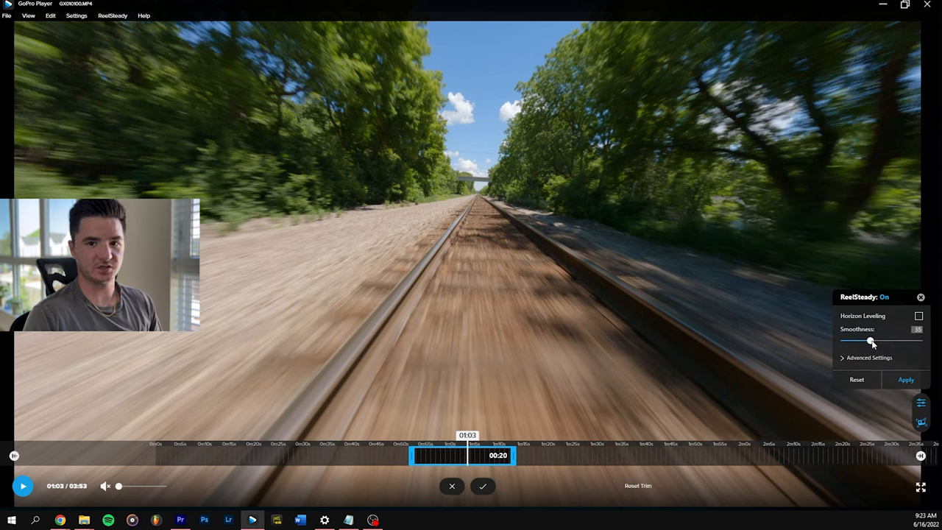
pyautogui.moveTo(871, 342); pyautogui.dragTo(891, 341)
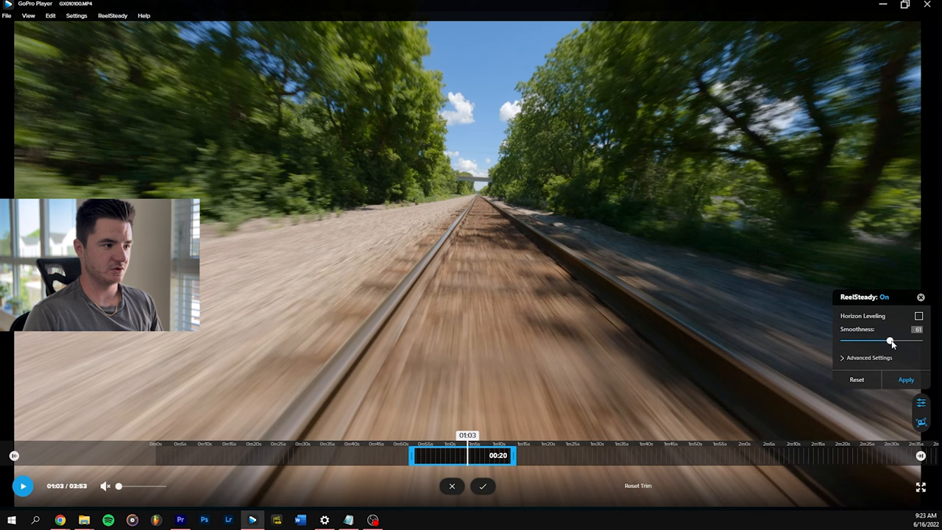
pyautogui.click(918, 315)
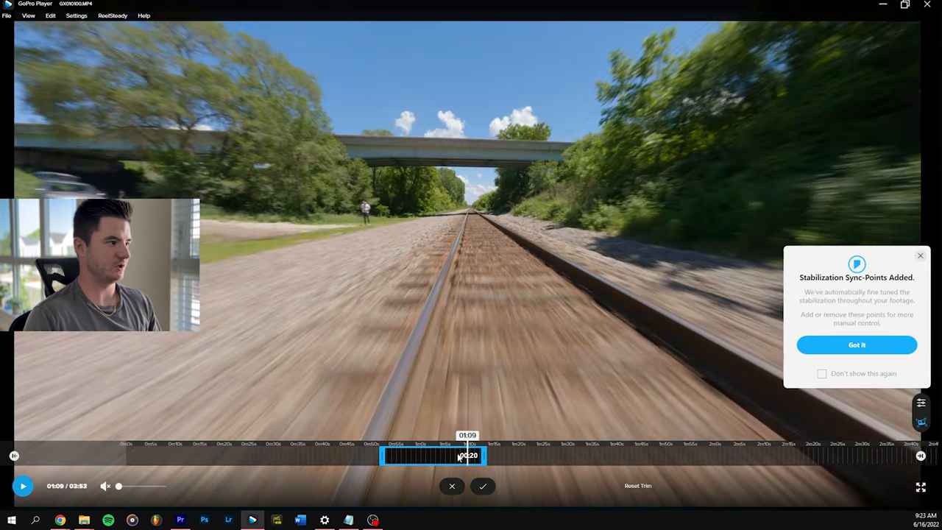
pyautogui.click(22, 486)
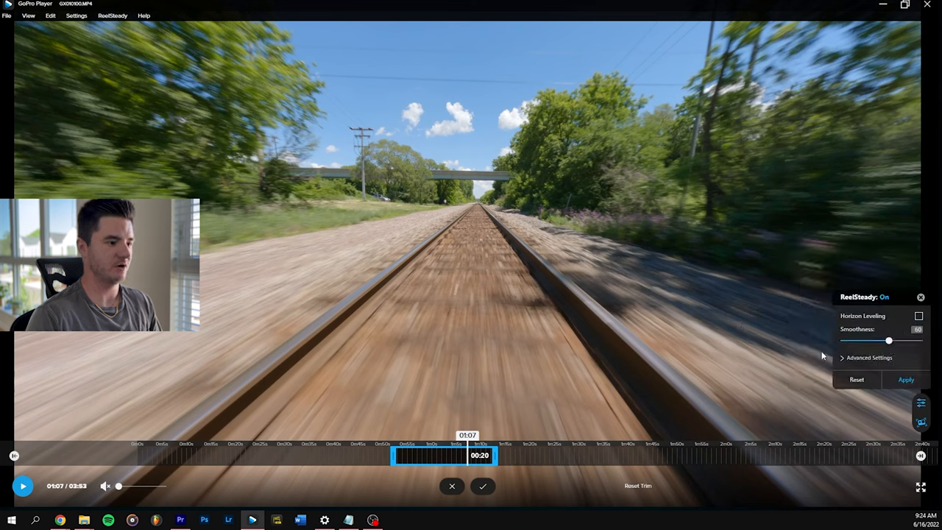
# Step: Expand Advanced Settings and try cropping speed about 40, smoothness 20, and static crop
pyautogui.click(842, 357)
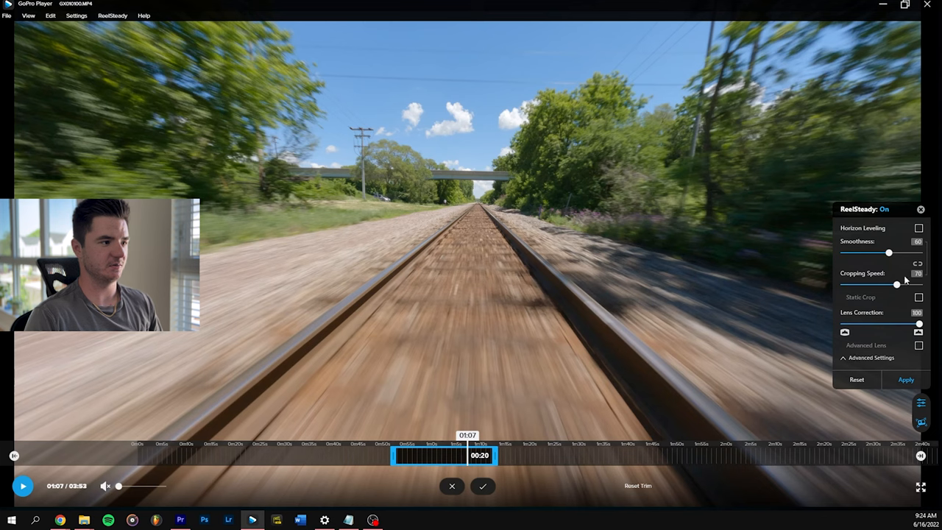
pyautogui.moveTo(896, 285); pyautogui.dragTo(872, 285)
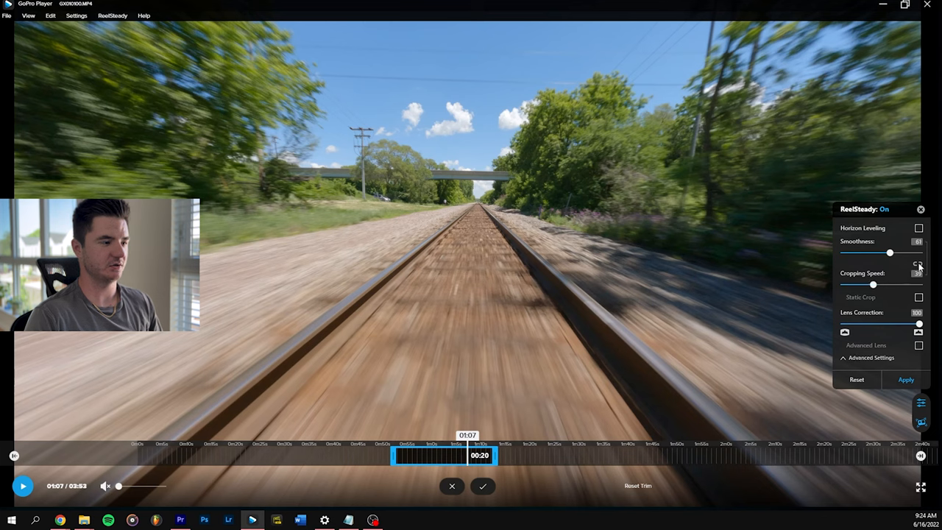
pyautogui.moveTo(873, 285); pyautogui.dragTo(876, 285)
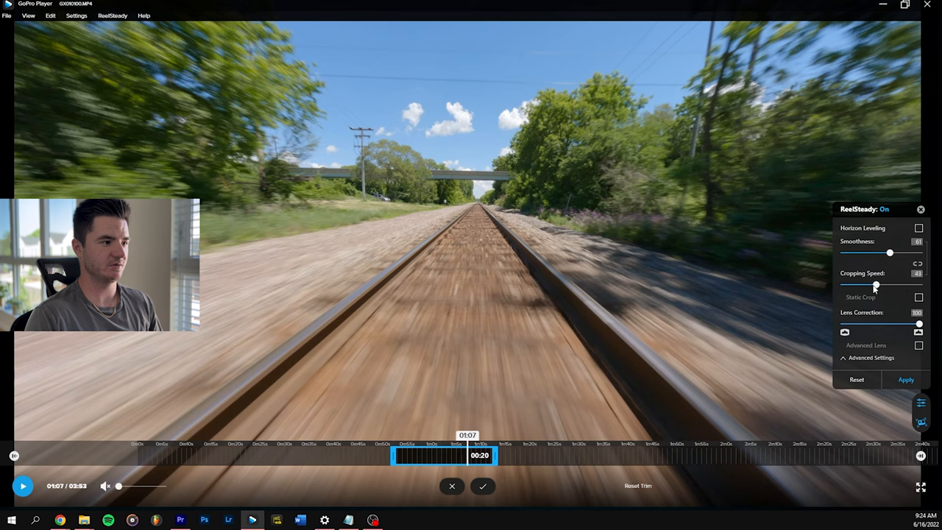
pyautogui.moveTo(890, 252); pyautogui.dragTo(866, 252)
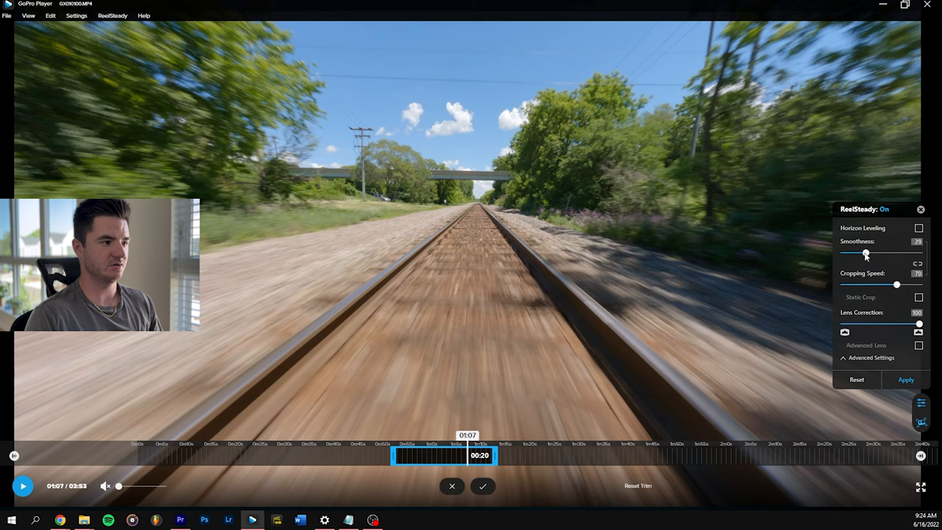
pyautogui.moveTo(866, 253); pyautogui.dragTo(859, 254)
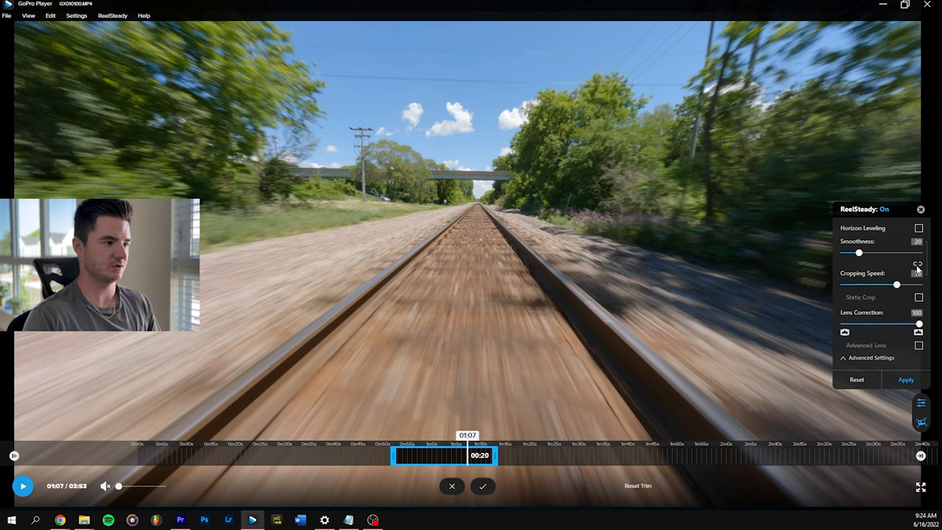
pyautogui.click(919, 297)
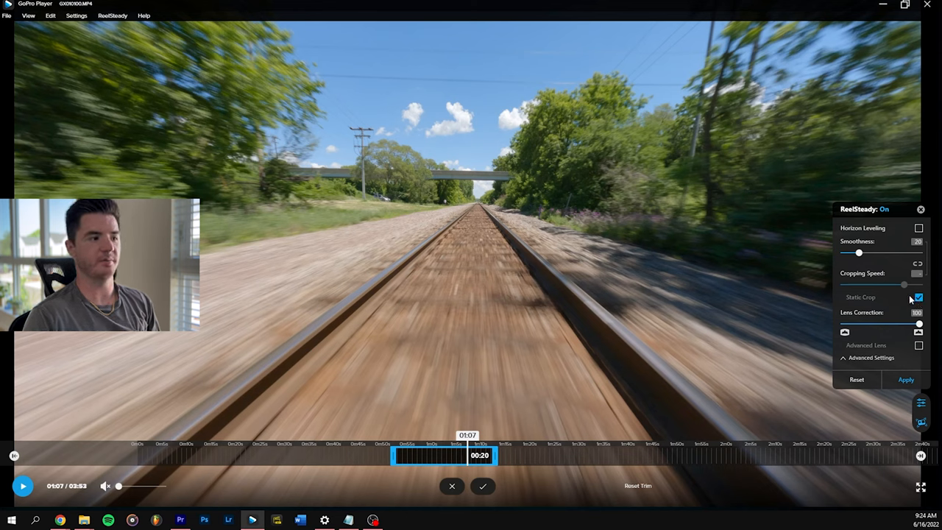
# Step: Settle on smoothness 40 and cropping speed 50 with static crop off, and apply
pyautogui.moveTo(858, 252); pyautogui.dragTo(883, 253)
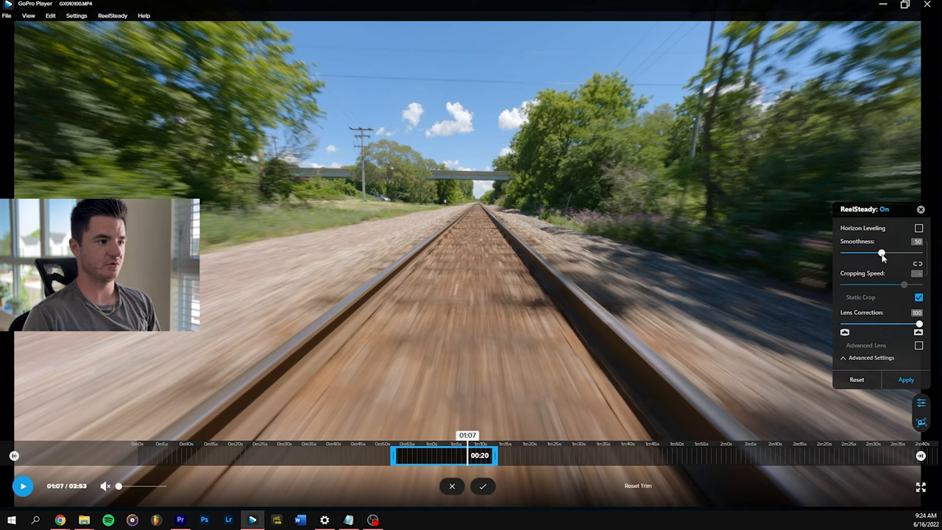
pyautogui.moveTo(882, 253); pyautogui.dragTo(873, 253)
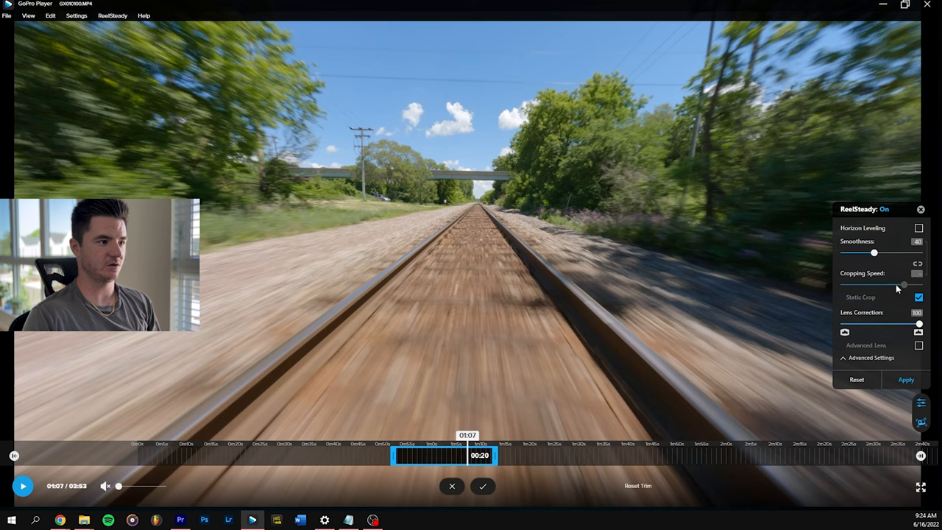
pyautogui.moveTo(903, 285); pyautogui.dragTo(881, 285)
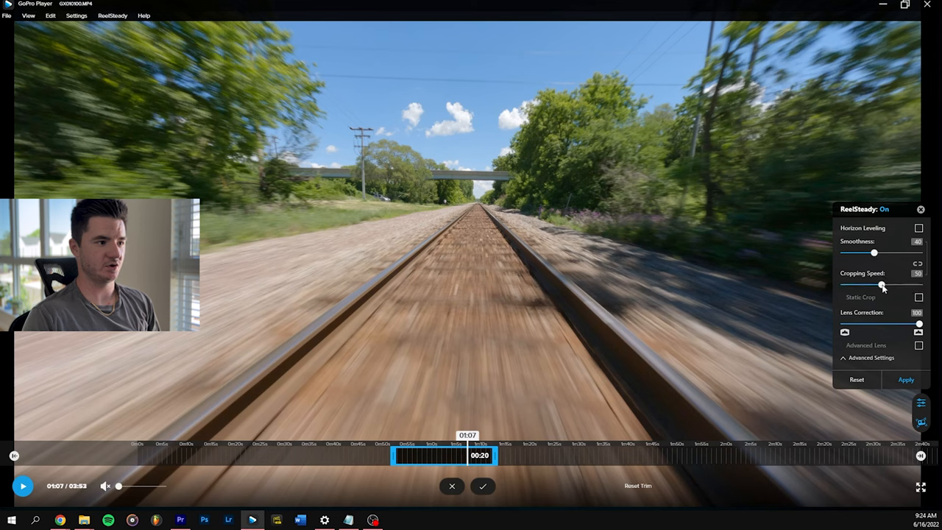
pyautogui.click(919, 298)
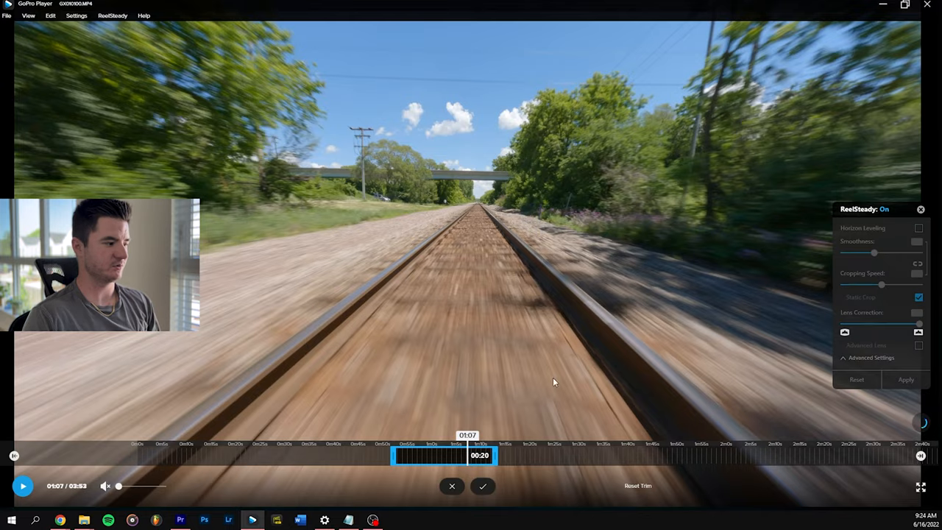
pyautogui.click(22, 486)
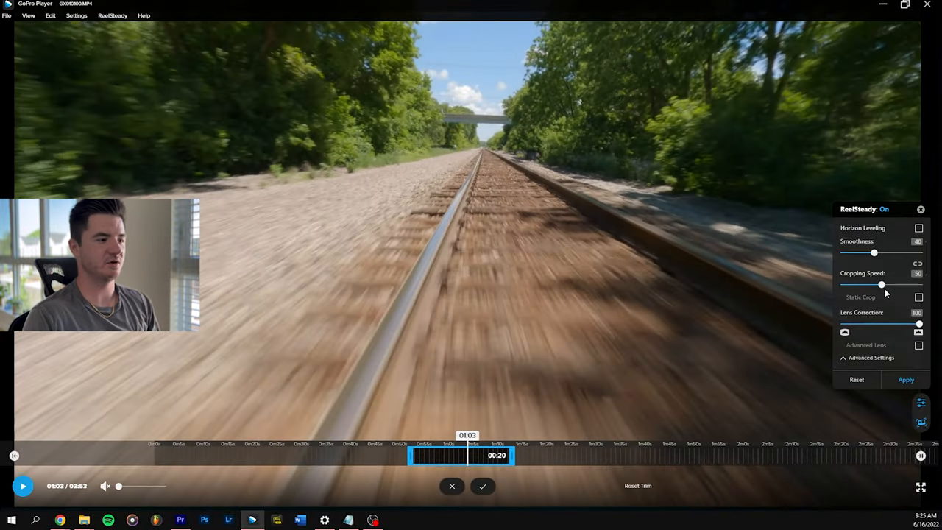
# Step: Raise cropping speed from 50 to 73, then search the menu bar for the stabilization toggle
pyautogui.moveTo(882, 285); pyautogui.dragTo(899, 284)
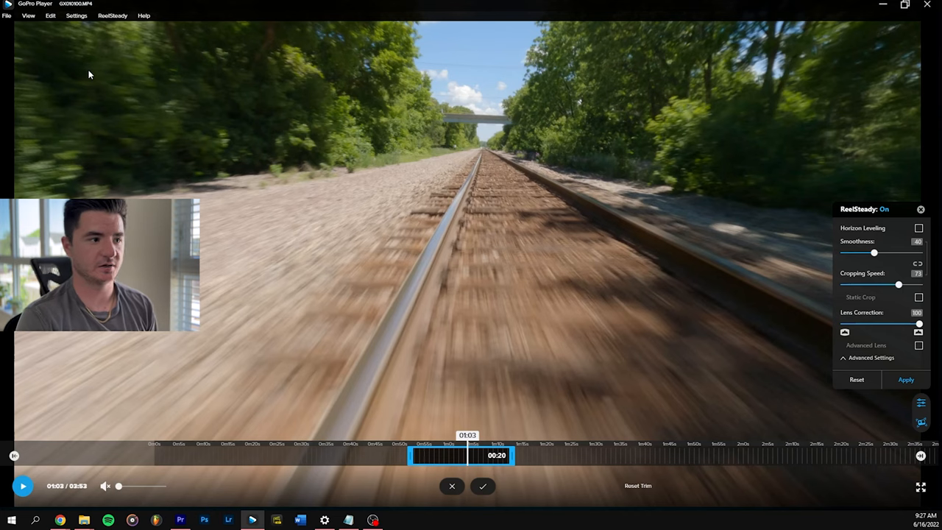
pyautogui.click(112, 15)
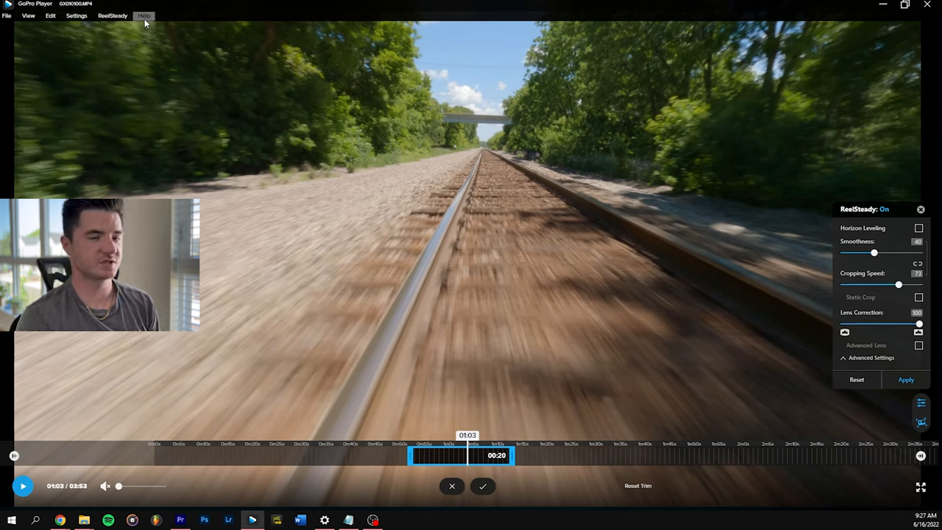
pyautogui.click(112, 15)
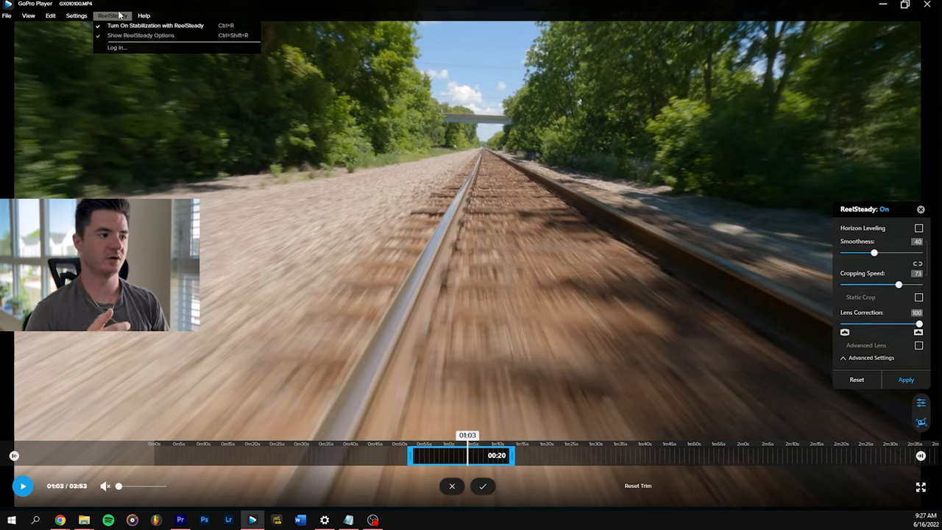
# Step: Uncheck 'Turn On Stabilization with ReelSteady' and choose Ignore for the pending adjustments
pyautogui.click(500, 238)
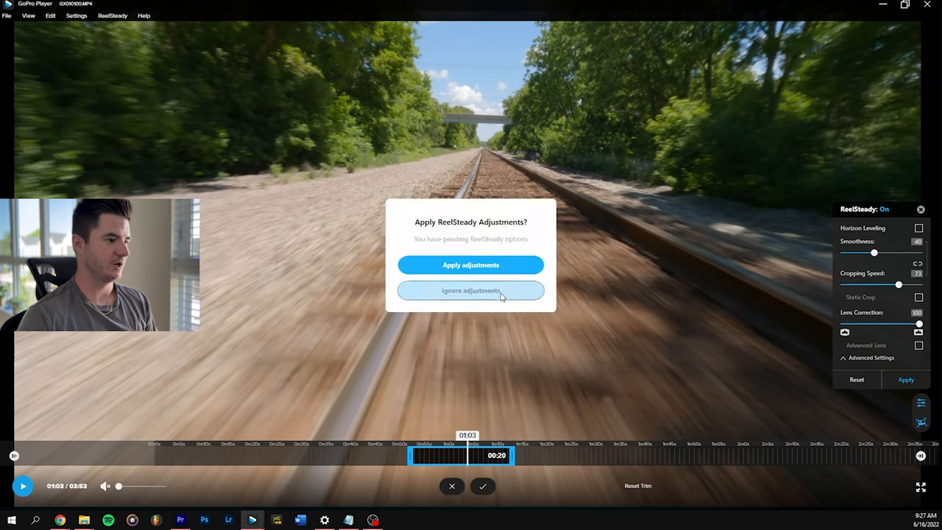
pyautogui.click(470, 290)
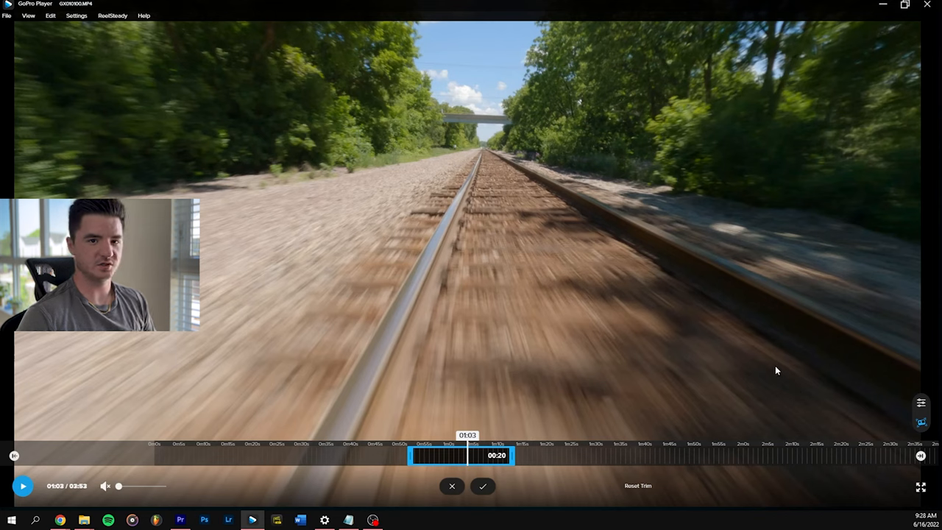
pyautogui.moveTo(752, 387)
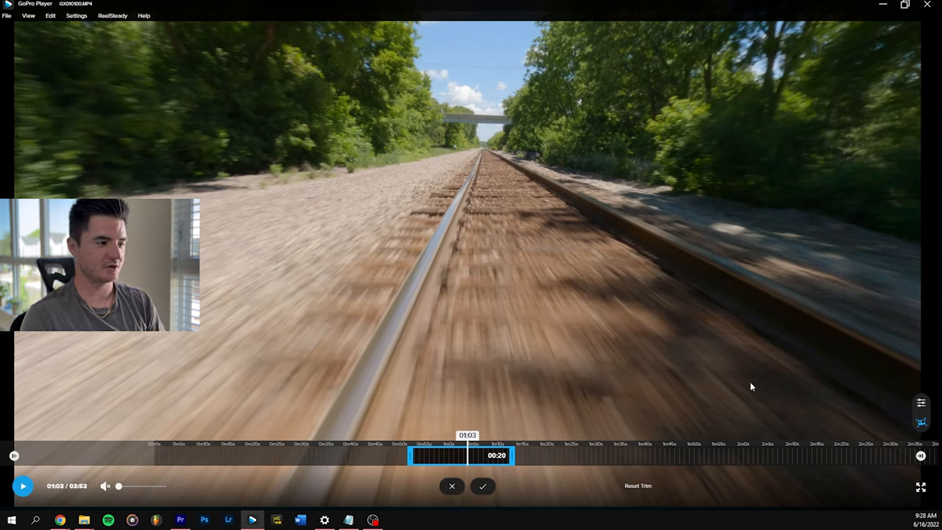